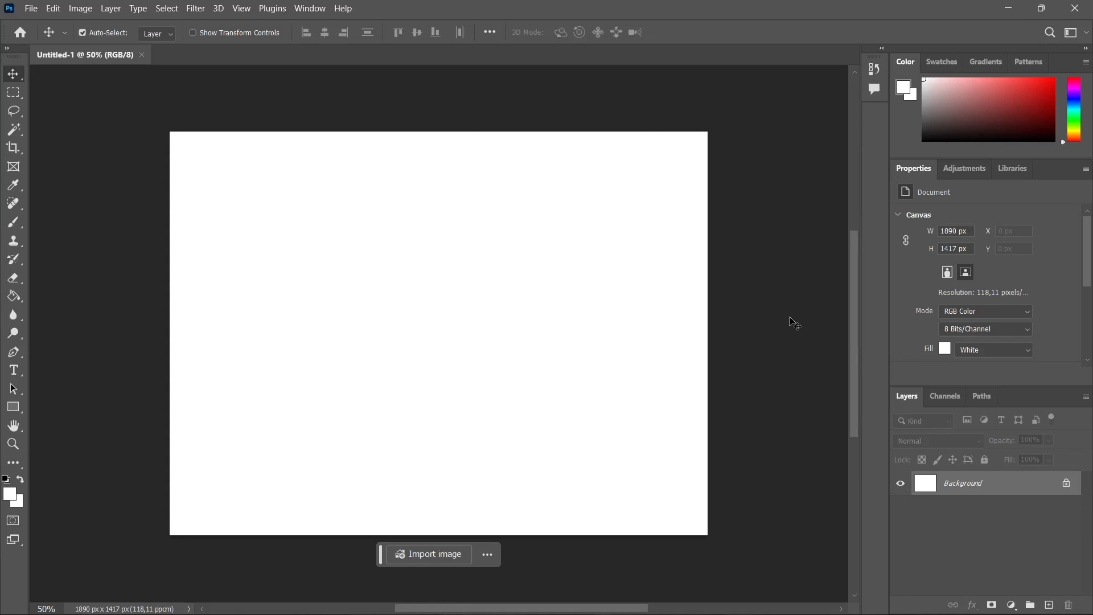
{"action": "mouse_move", "coordinate": [693, 251]}
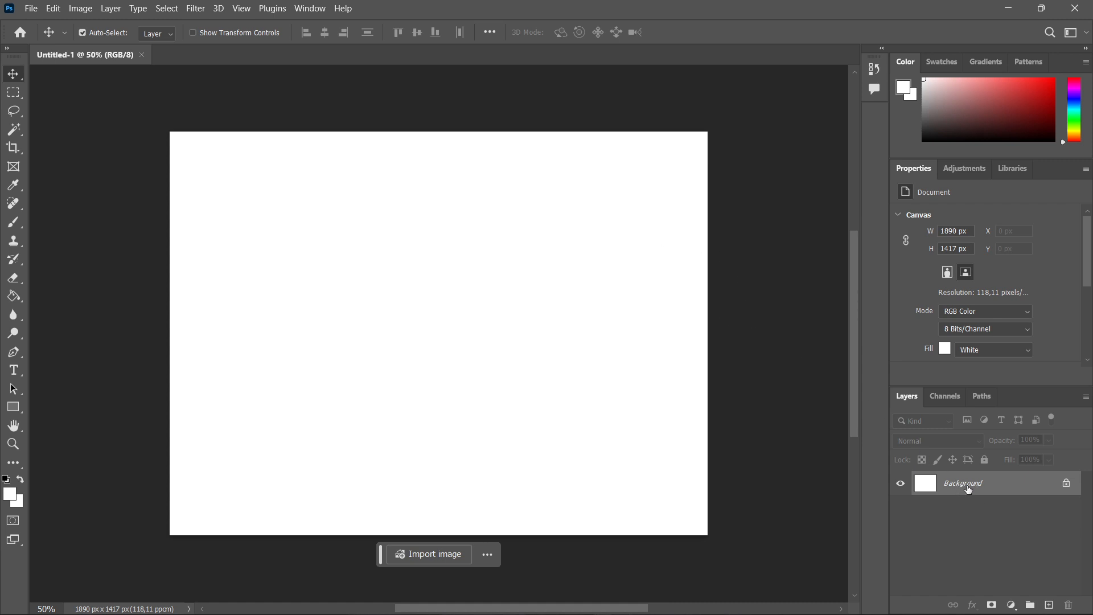
{"action": "mouse_move", "coordinate": [627, 322]}
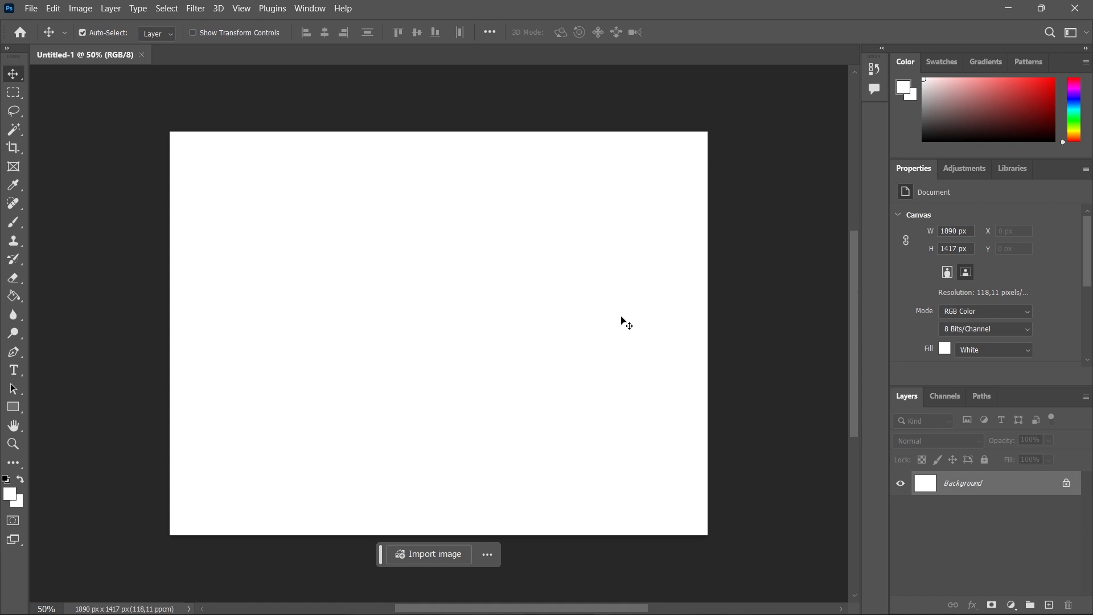
{"action": "mouse_move", "coordinate": [531, 276]}
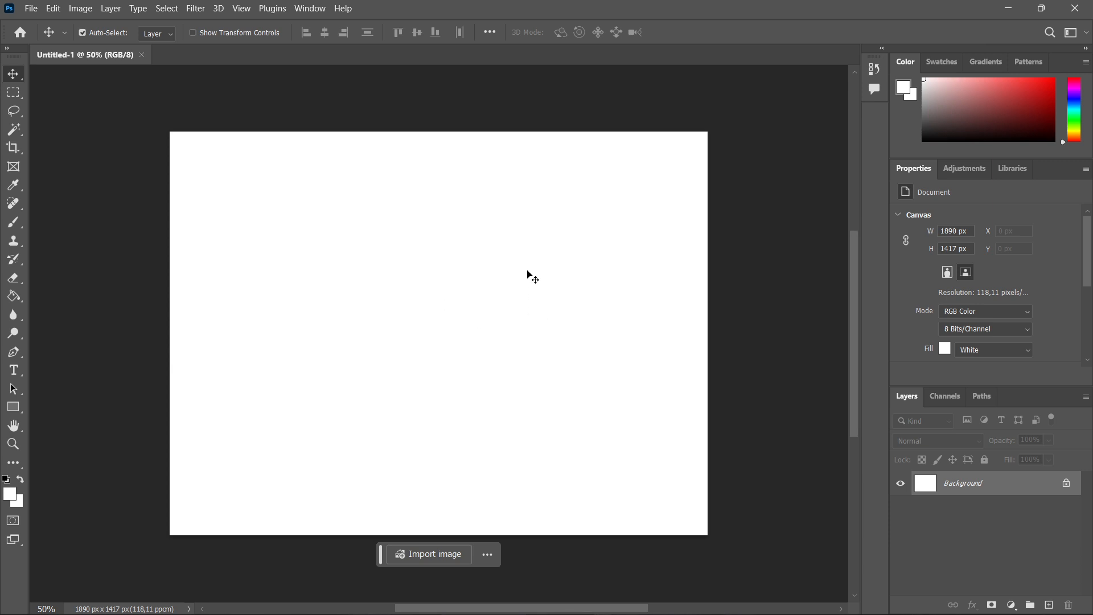
{"action": "mouse_move", "coordinate": [563, 292]}
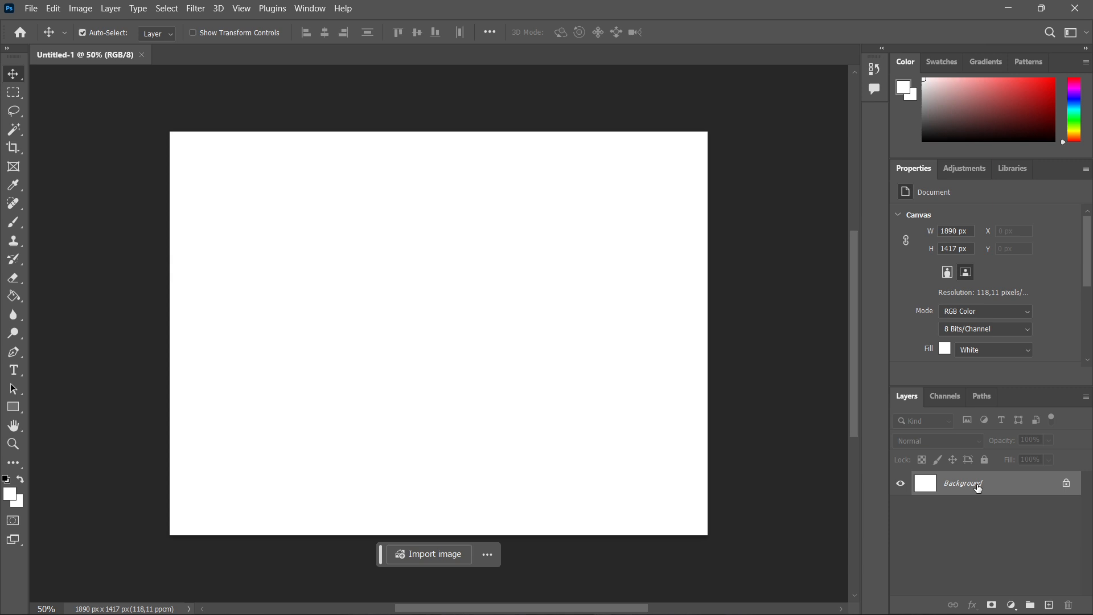
- Convert the Background layer into an embedded smart object named Layer 0
{"action": "left_click", "coordinate": [430, 553]}
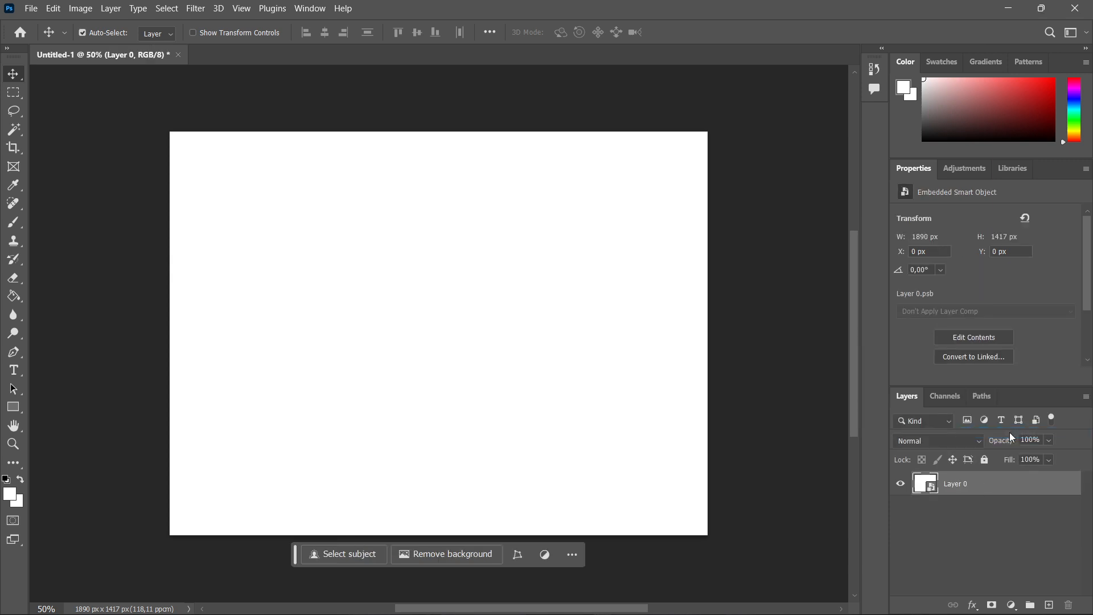
{"action": "mouse_move", "coordinate": [1018, 480]}
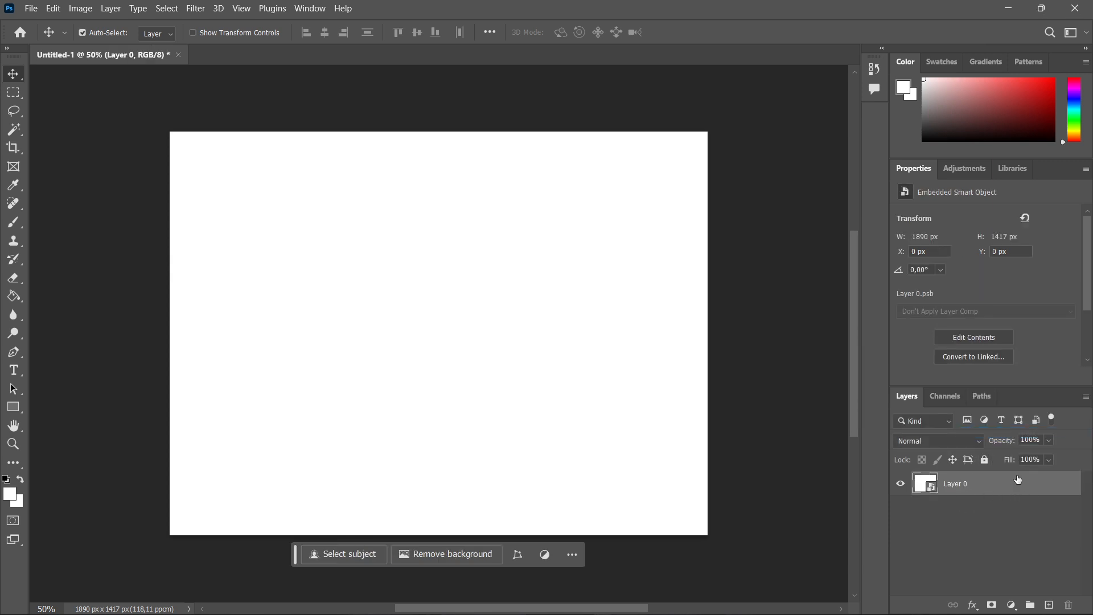
{"action": "mouse_move", "coordinate": [992, 492]}
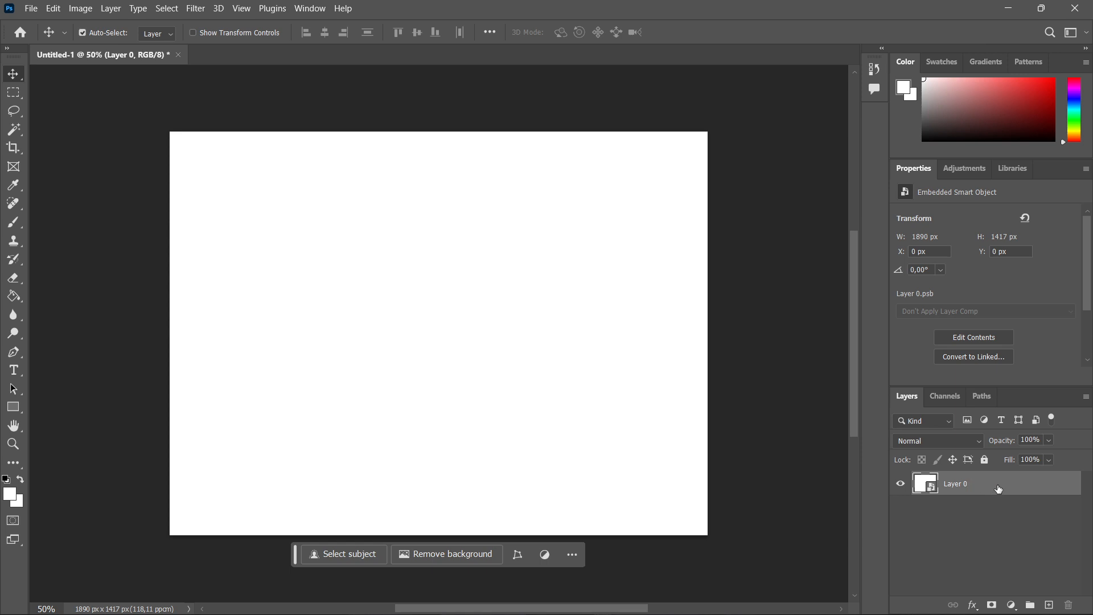
{"action": "mouse_move", "coordinate": [249, 33]}
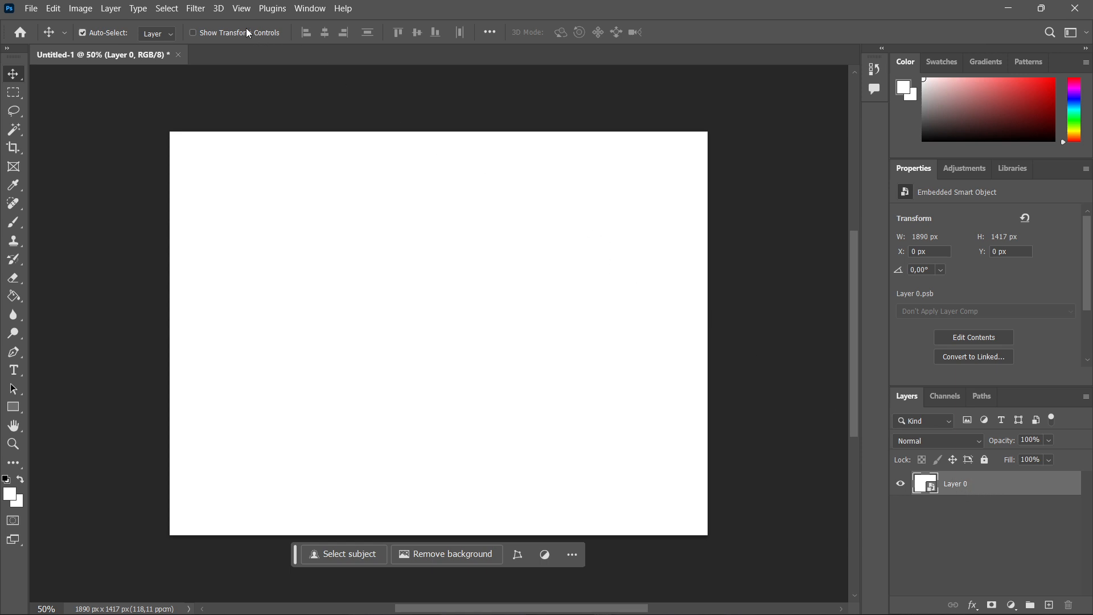
{"action": "left_click", "coordinate": [195, 9]}
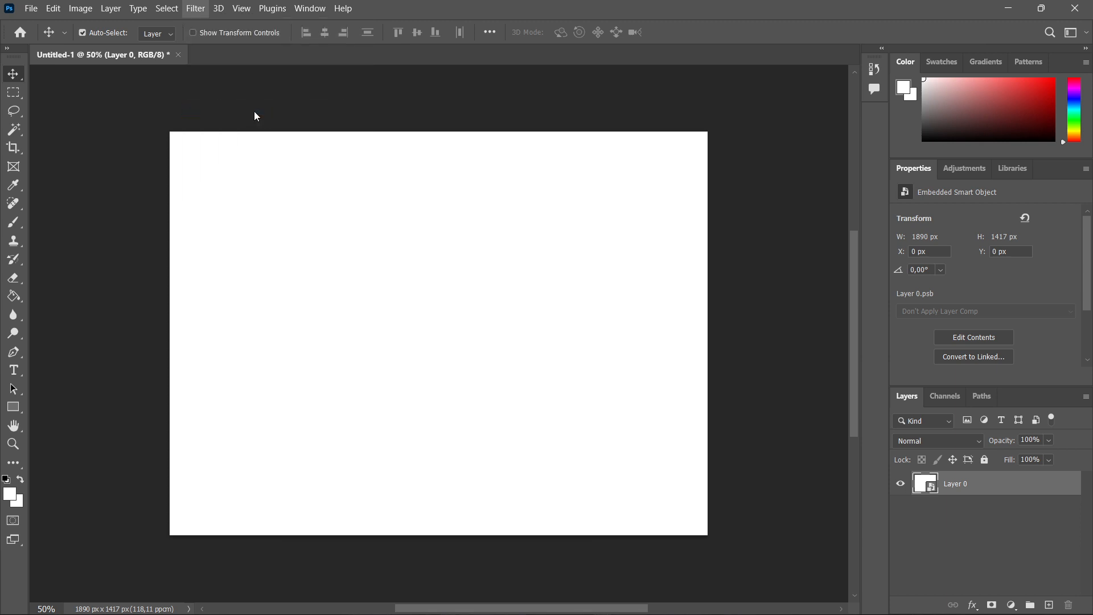
- Open the Camera Raw Filter on Layer 0 and raise Effects vignetting to +53
{"action": "left_click", "coordinate": [195, 8]}
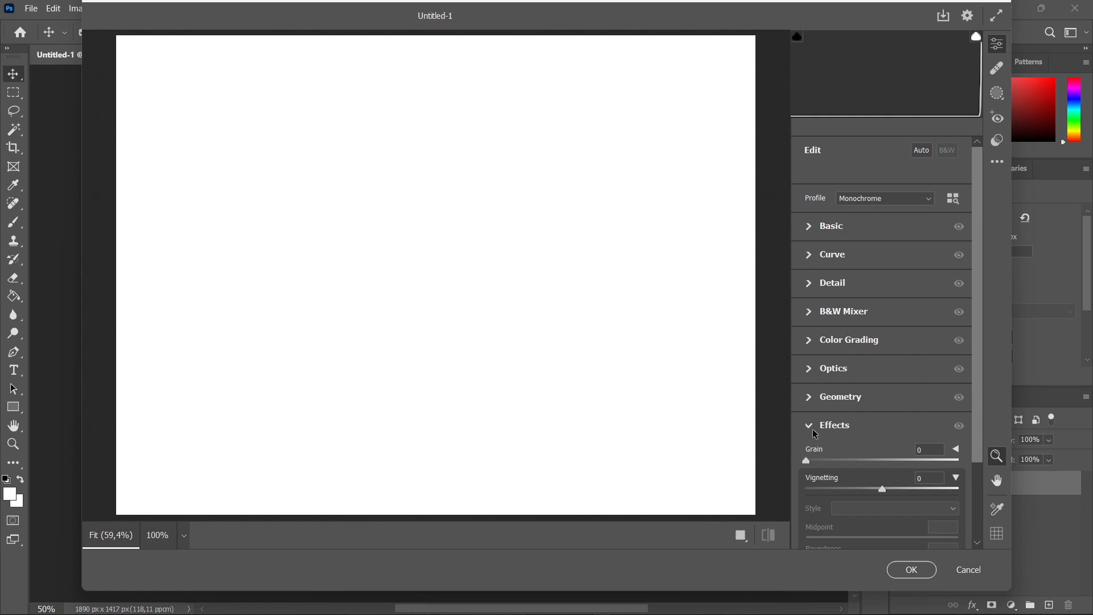
{"action": "left_click", "coordinate": [809, 425]}
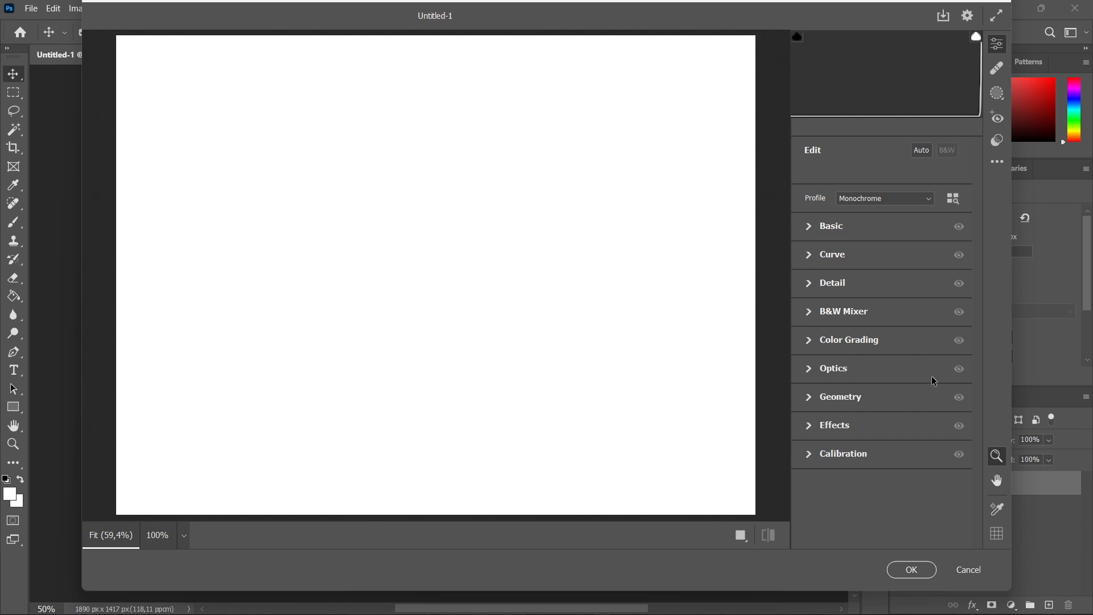
{"action": "mouse_move", "coordinate": [891, 328]}
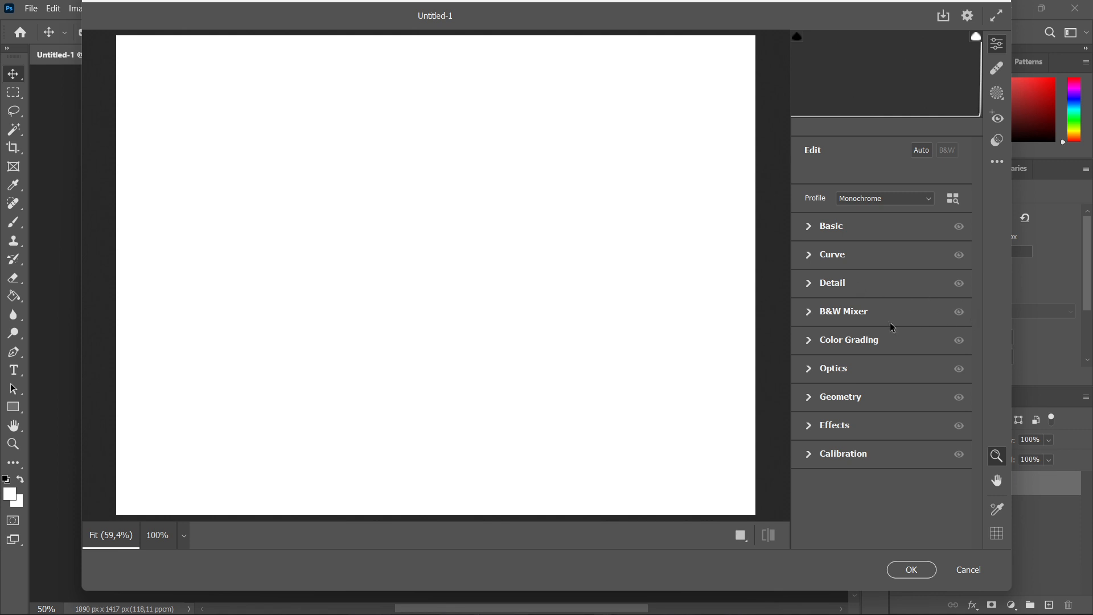
{"action": "mouse_move", "coordinate": [841, 383]}
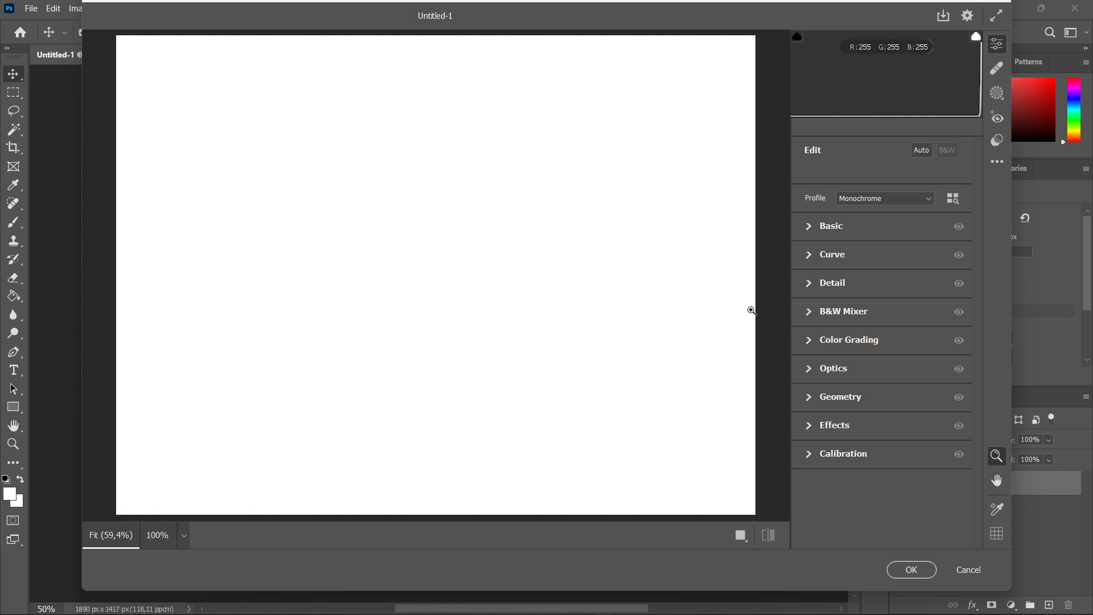
{"action": "left_click", "coordinate": [834, 426]}
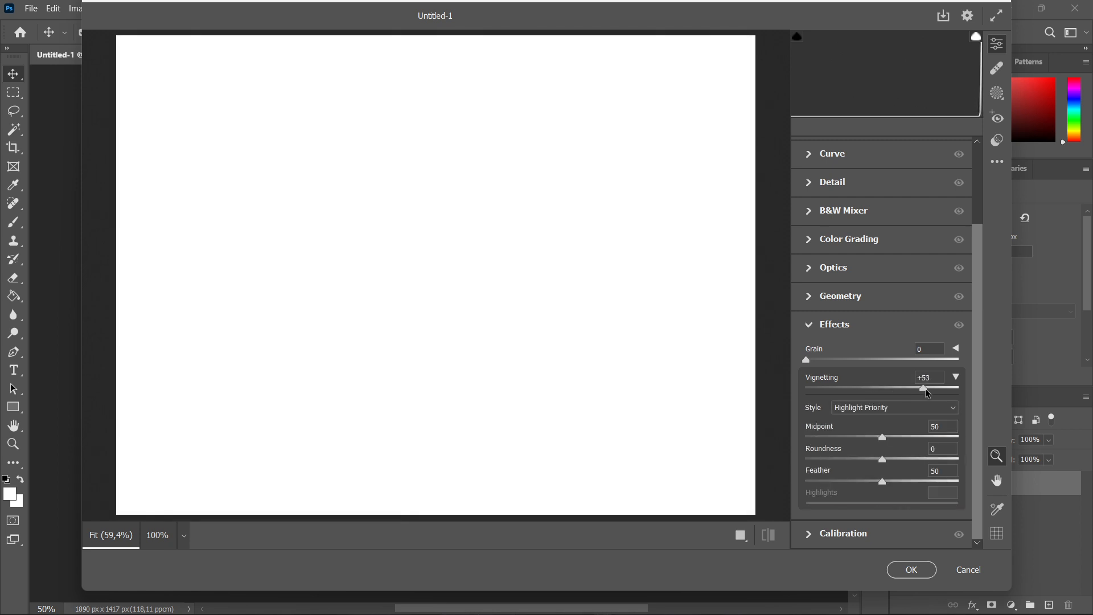
- Sweep vignetting through +84 and +100, then down to -100 to darken the edges
{"action": "left_click_drag", "start_coordinate": [923, 388], "coordinate": [946, 388]}
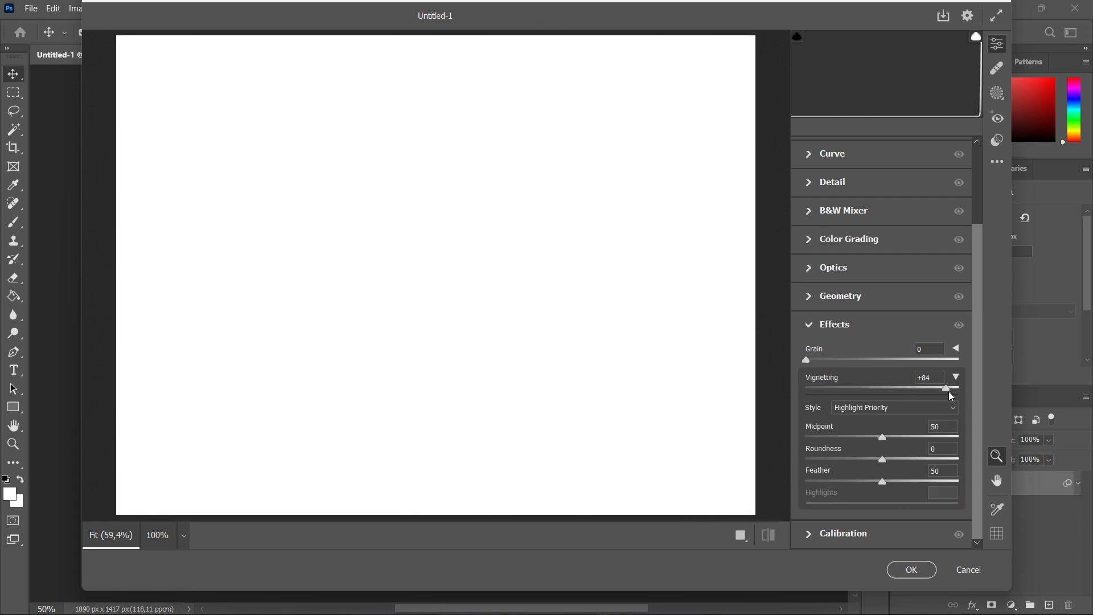
{"action": "left_click_drag", "start_coordinate": [945, 388], "coordinate": [959, 388]}
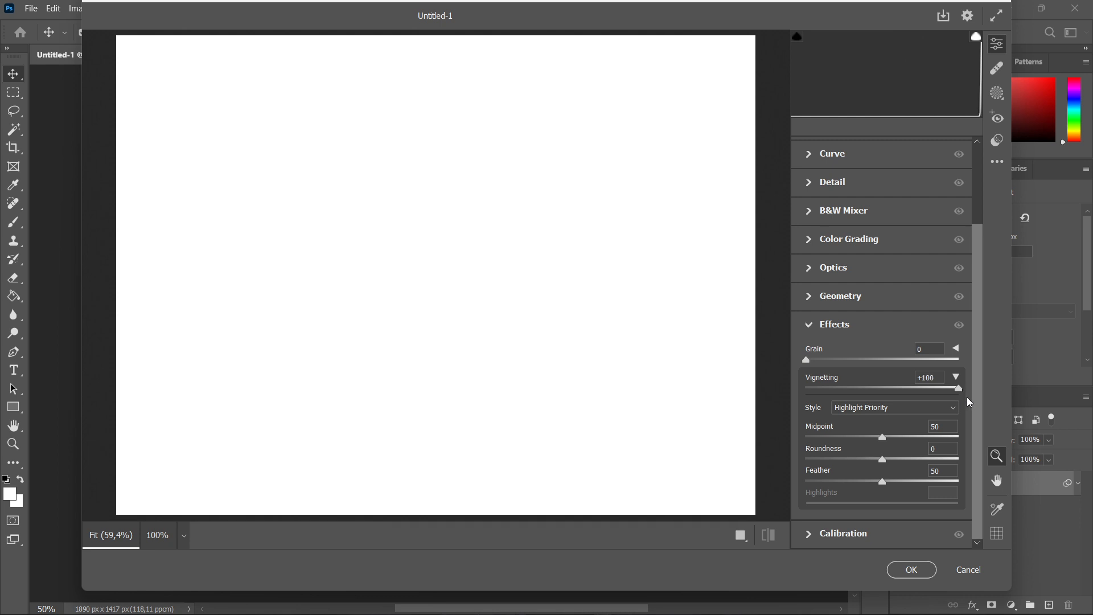
{"action": "left_click_drag", "start_coordinate": [959, 389], "coordinate": [879, 389]}
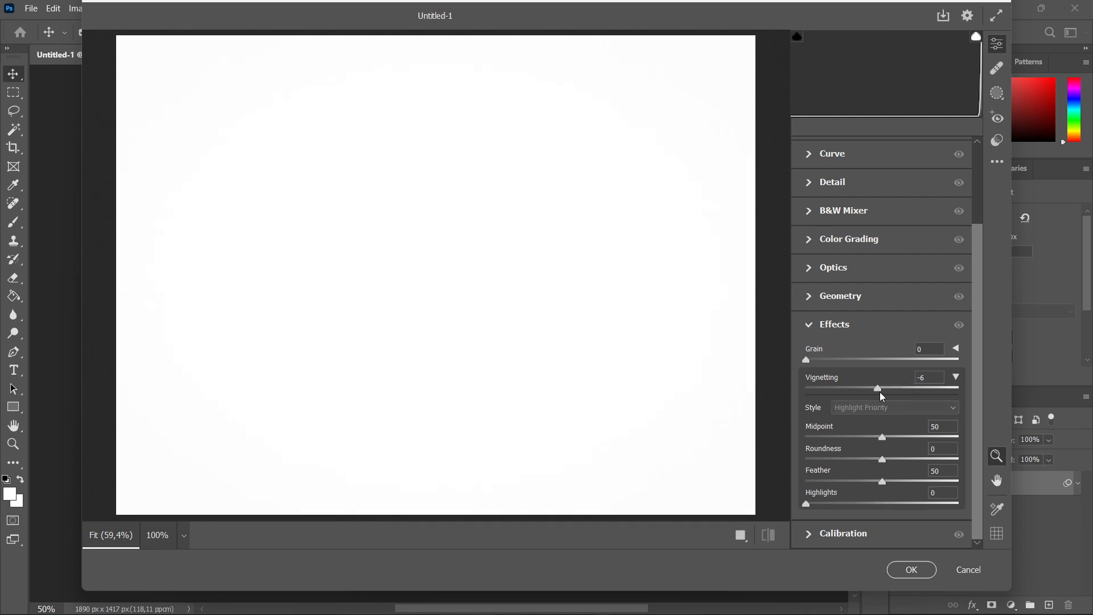
{"action": "left_click_drag", "start_coordinate": [877, 387], "coordinate": [806, 388]}
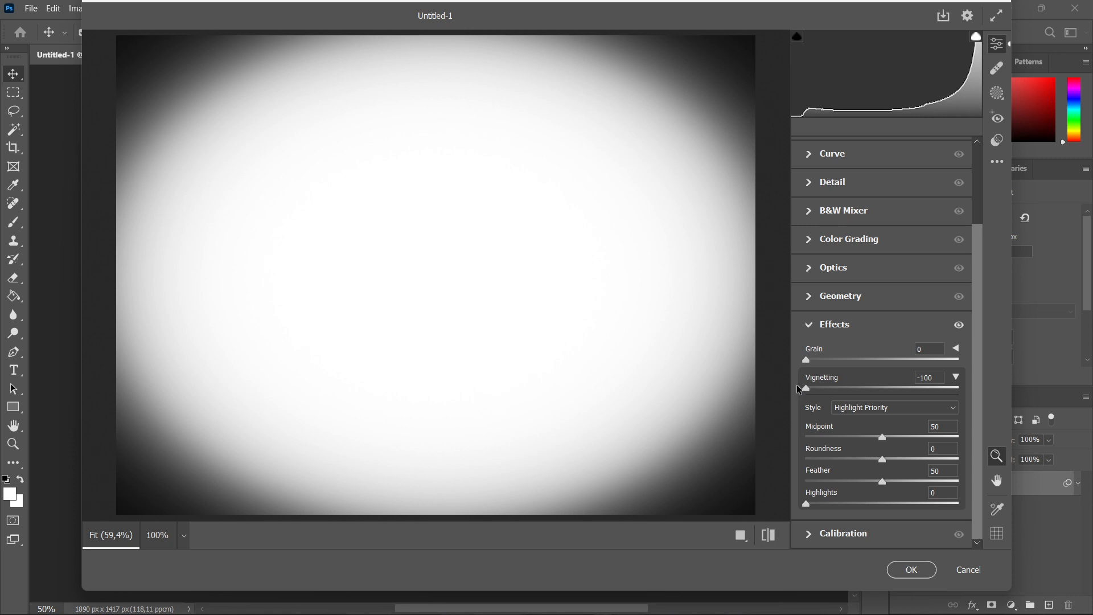
{"action": "mouse_move", "coordinate": [856, 437]}
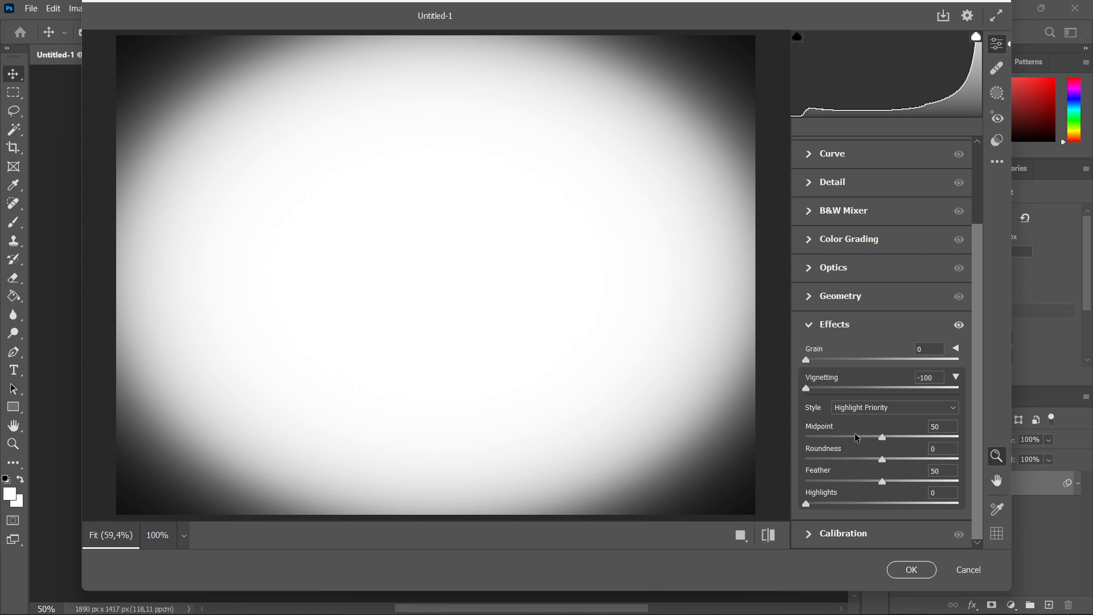
- Try smaller and larger vignette midpoint values, returning it to about midway at 45
{"action": "left_click_drag", "start_coordinate": [881, 436], "coordinate": [844, 437]}
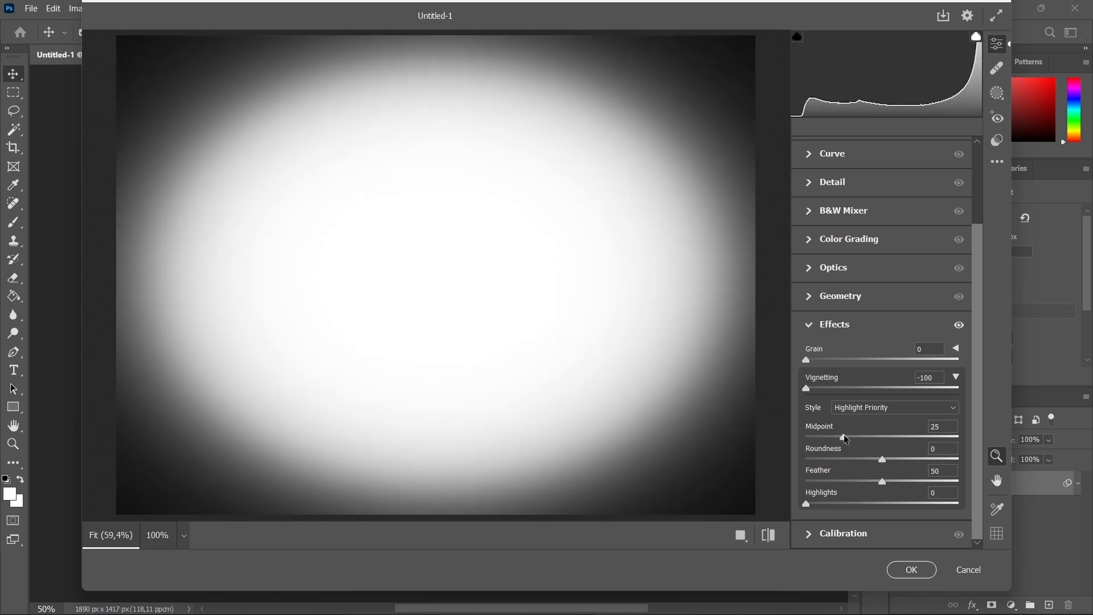
{"action": "left_click_drag", "start_coordinate": [844, 437], "coordinate": [804, 436]}
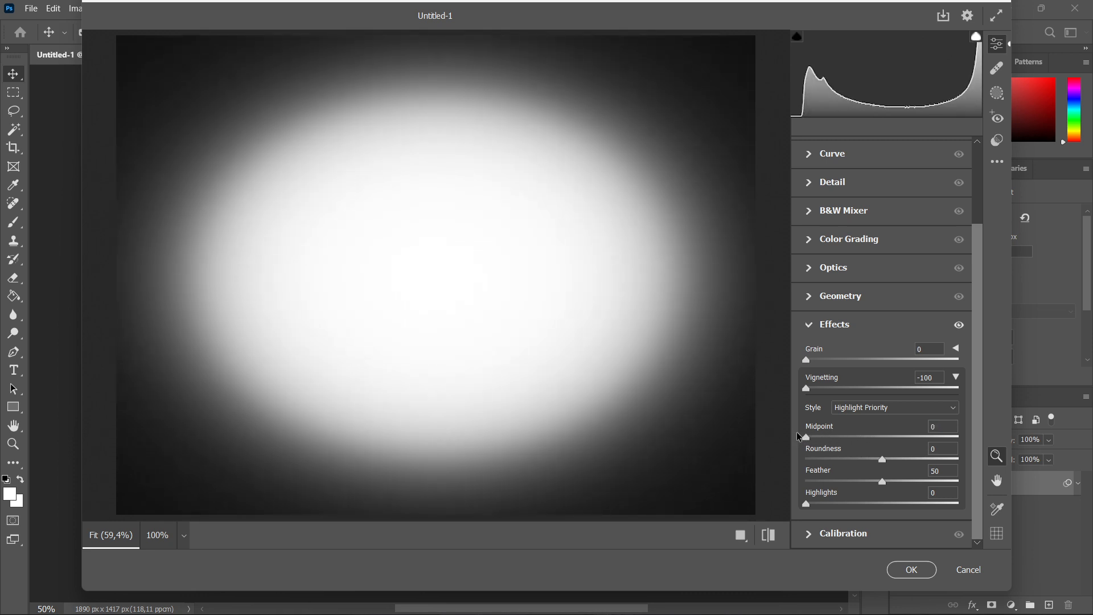
{"action": "left_click_drag", "start_coordinate": [806, 438], "coordinate": [958, 437]}
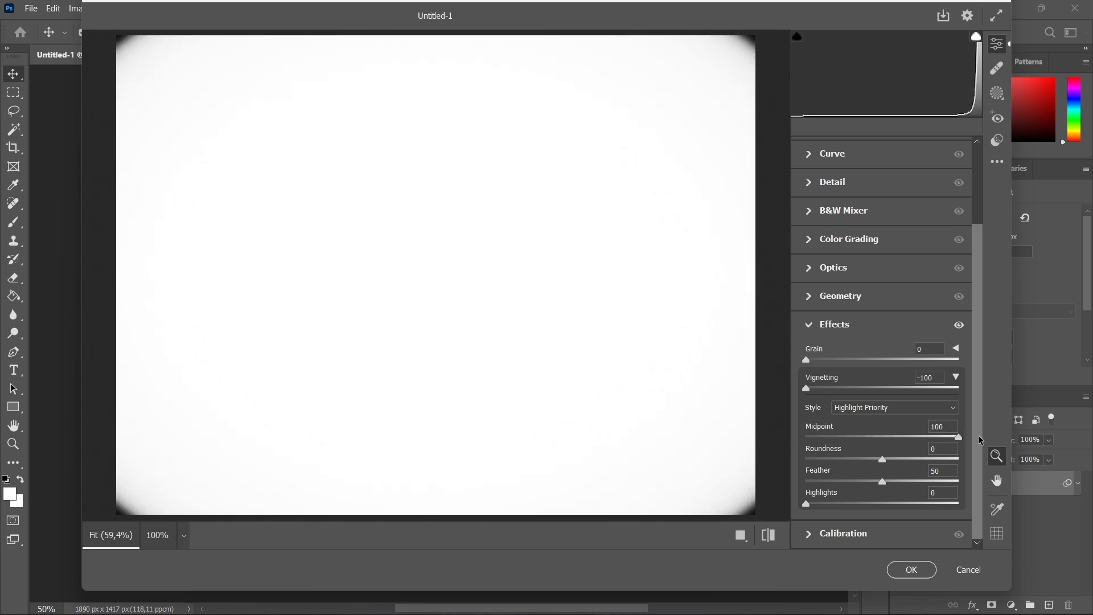
{"action": "left_click_drag", "start_coordinate": [957, 437], "coordinate": [880, 437]}
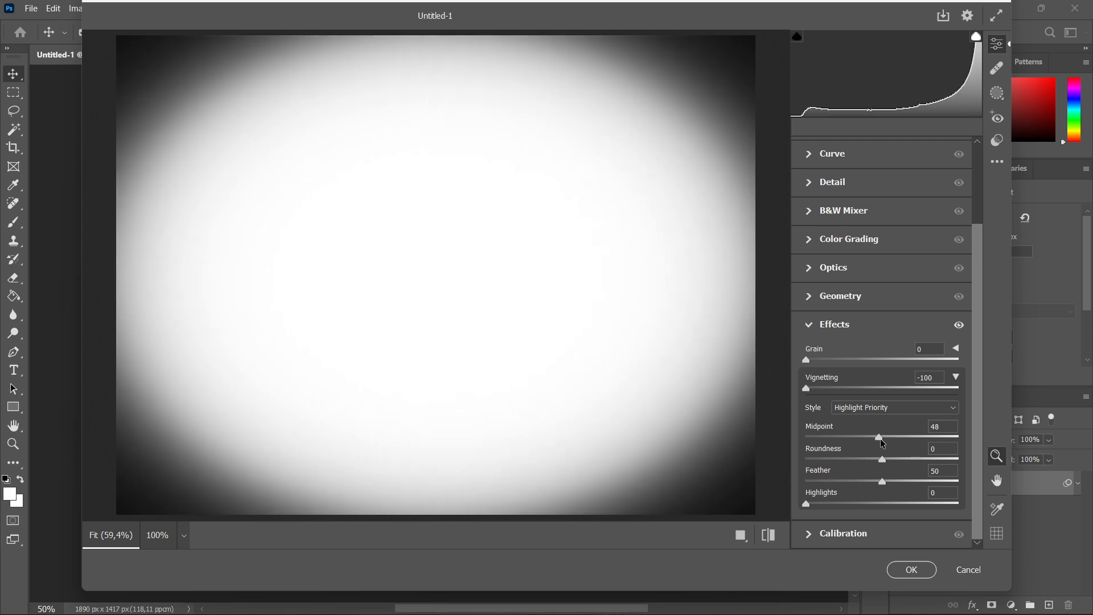
- Try vignette roundness at -14 and +43, then reset it to 0
{"action": "left_click_drag", "start_coordinate": [883, 458], "coordinate": [875, 458]}
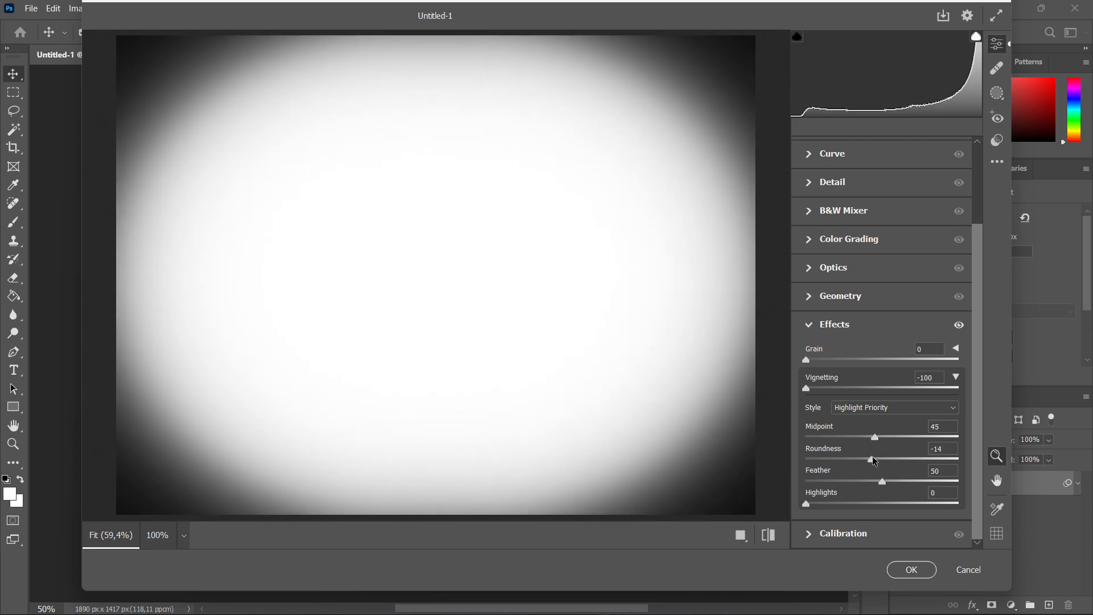
{"action": "left_click_drag", "start_coordinate": [875, 459], "coordinate": [806, 459]}
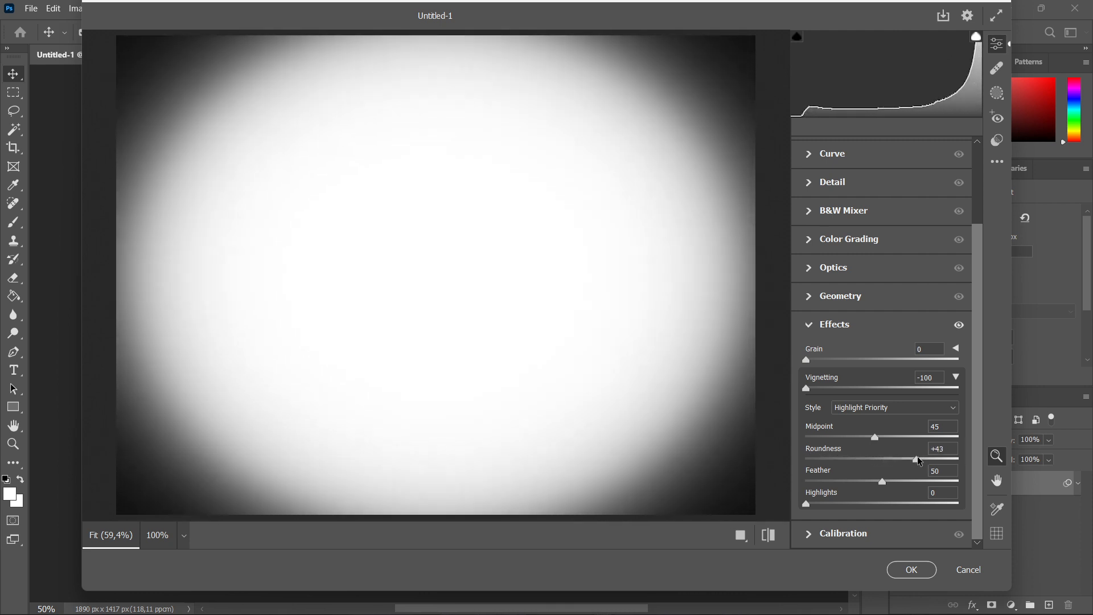
{"action": "left_click_drag", "start_coordinate": [915, 459], "coordinate": [873, 459]}
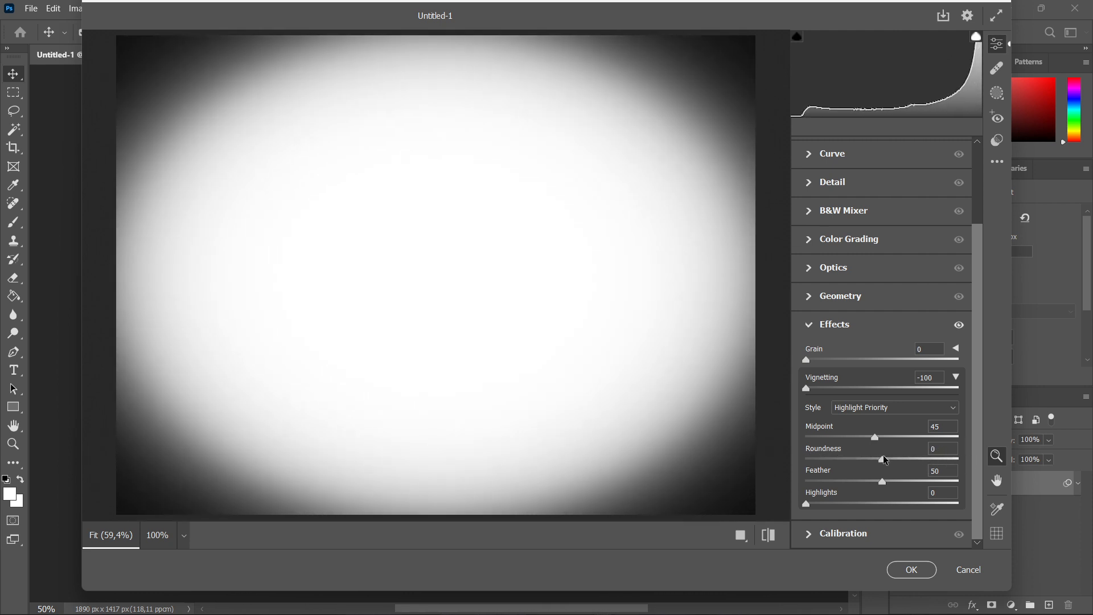
- Try vignette feather at 48, 33 and near 98, then bring it back to mid-high
{"action": "left_click_drag", "start_coordinate": [884, 481], "coordinate": [880, 481]}
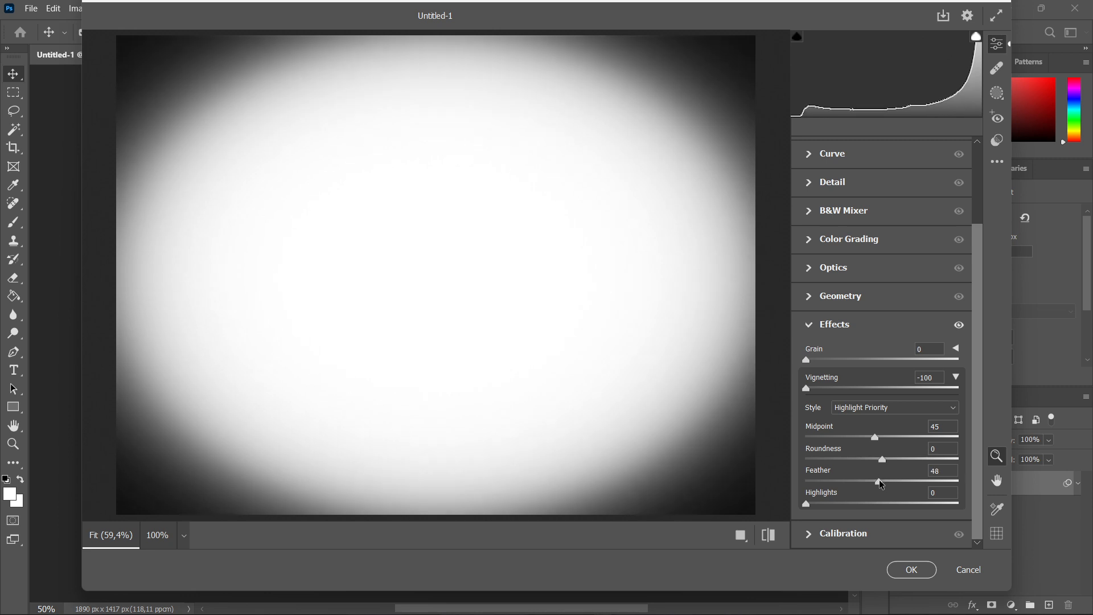
{"action": "left_click_drag", "start_coordinate": [879, 481], "coordinate": [859, 482]}
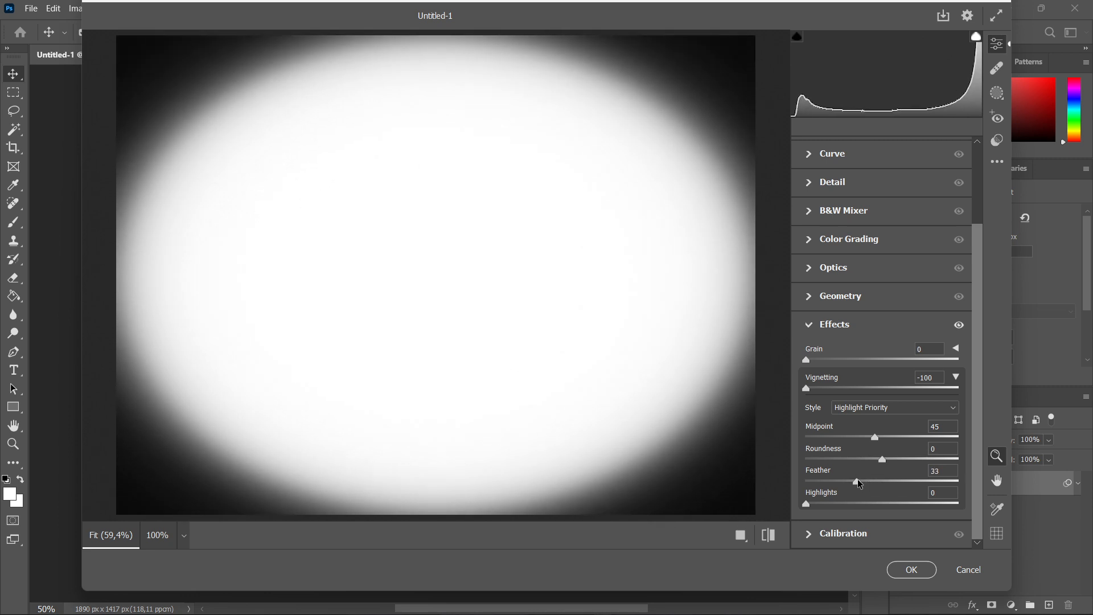
{"action": "left_click_drag", "start_coordinate": [857, 482], "coordinate": [817, 482]}
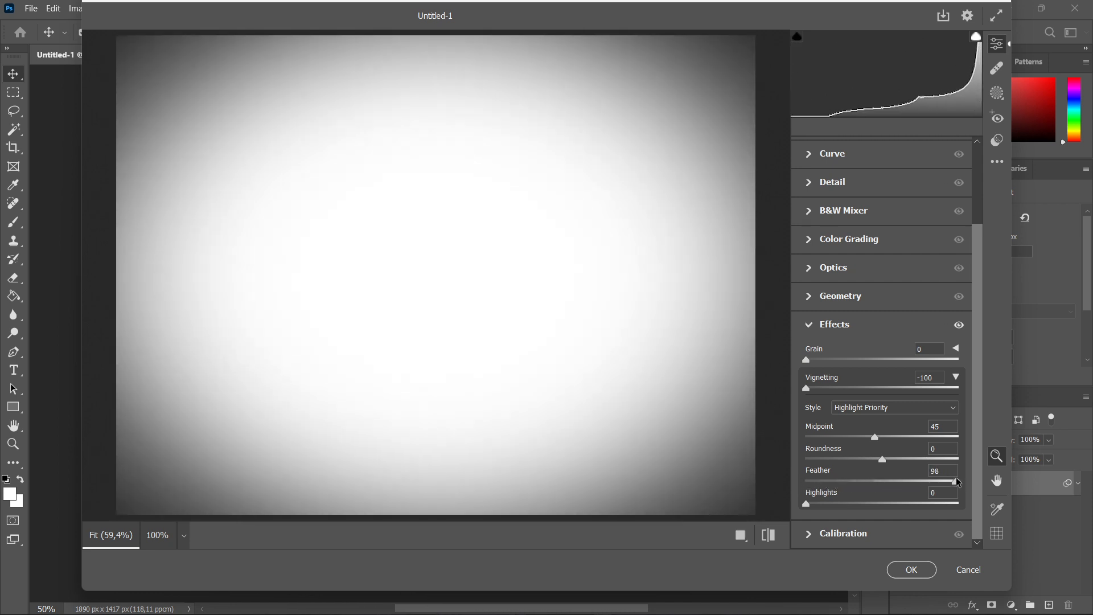
{"action": "left_click_drag", "start_coordinate": [959, 481], "coordinate": [907, 481]}
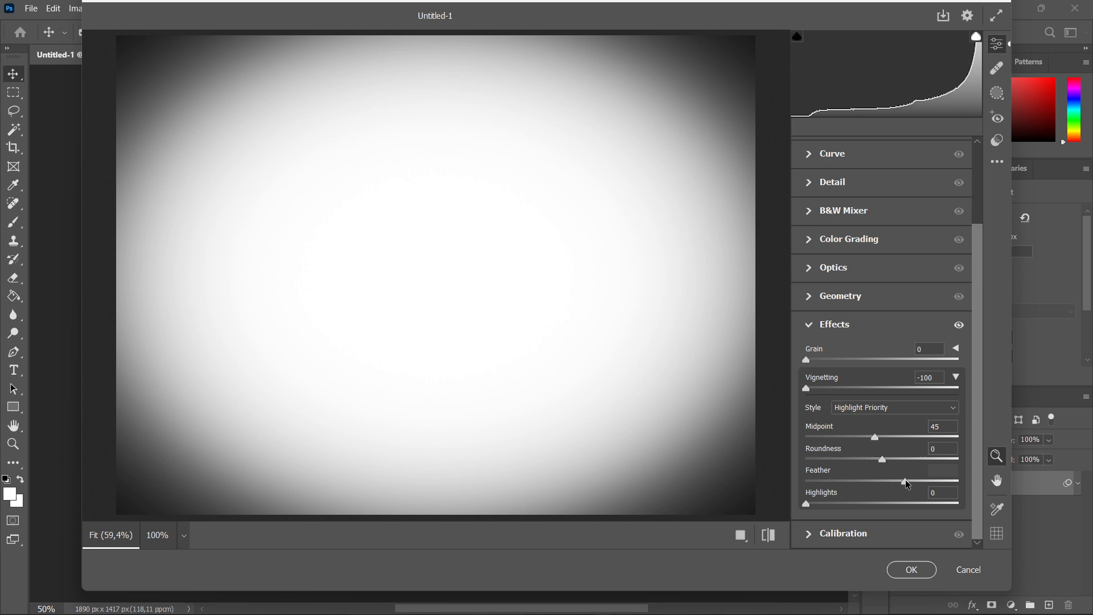
- Set vignette feather to 44 and highlights through 23, 100, 97, 36, 0, ending at 4
{"action": "left_click_drag", "start_coordinate": [805, 480], "coordinate": [872, 480]}
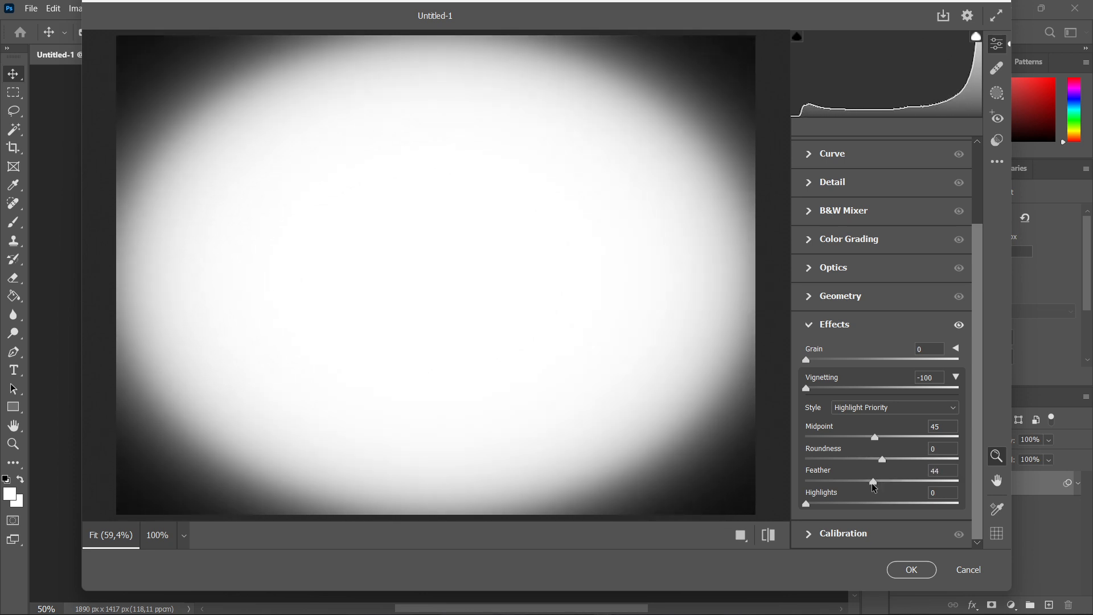
{"action": "left_click_drag", "start_coordinate": [806, 503], "coordinate": [873, 503]}
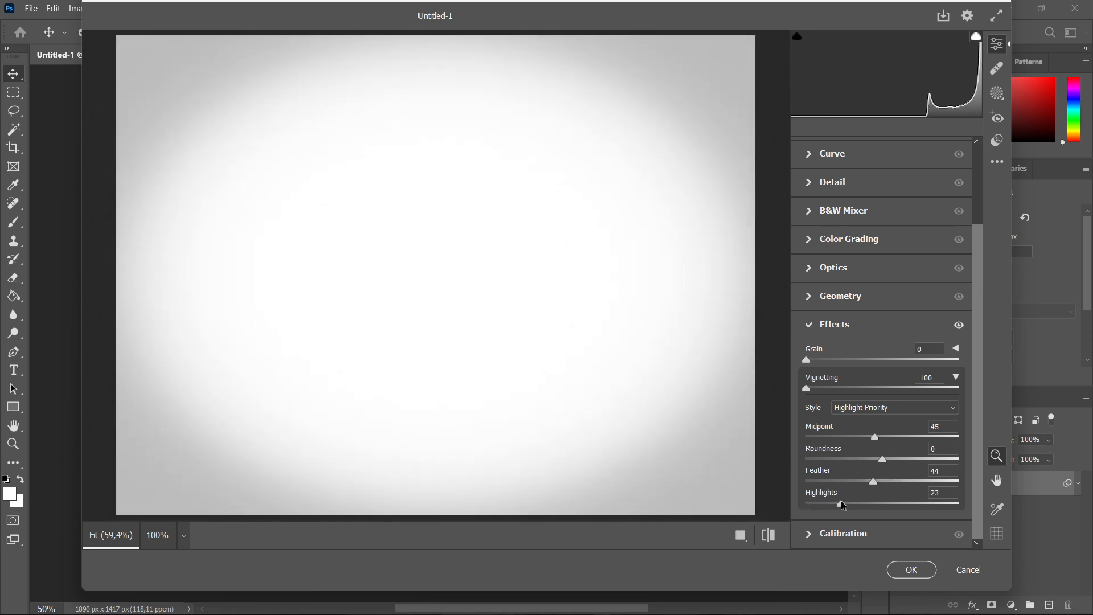
{"action": "left_click_drag", "start_coordinate": [841, 504], "coordinate": [957, 504]}
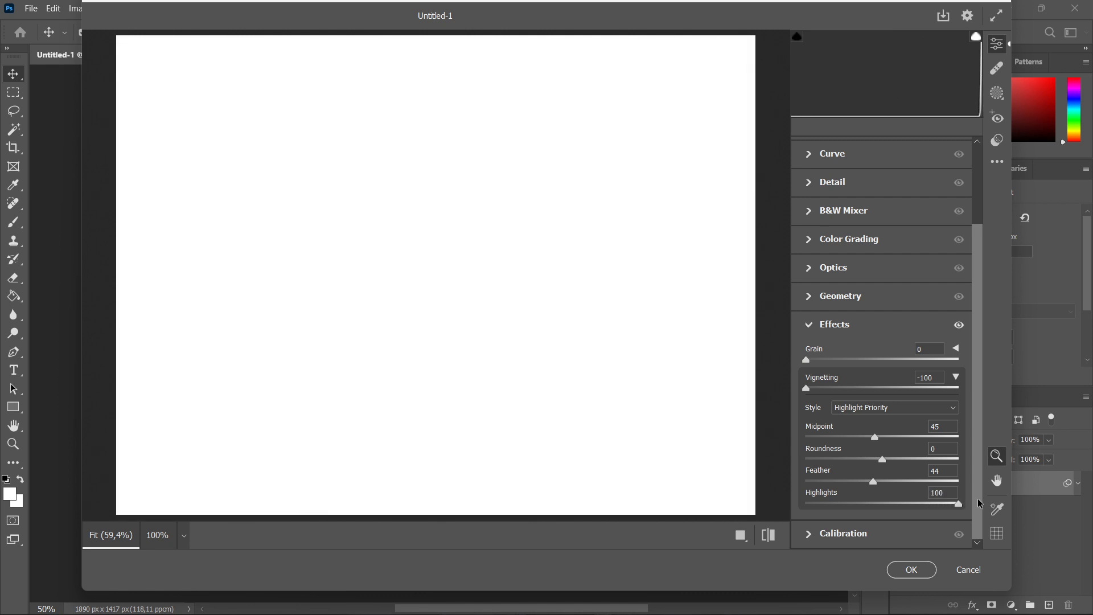
{"action": "left_click_drag", "start_coordinate": [958, 503], "coordinate": [956, 503]}
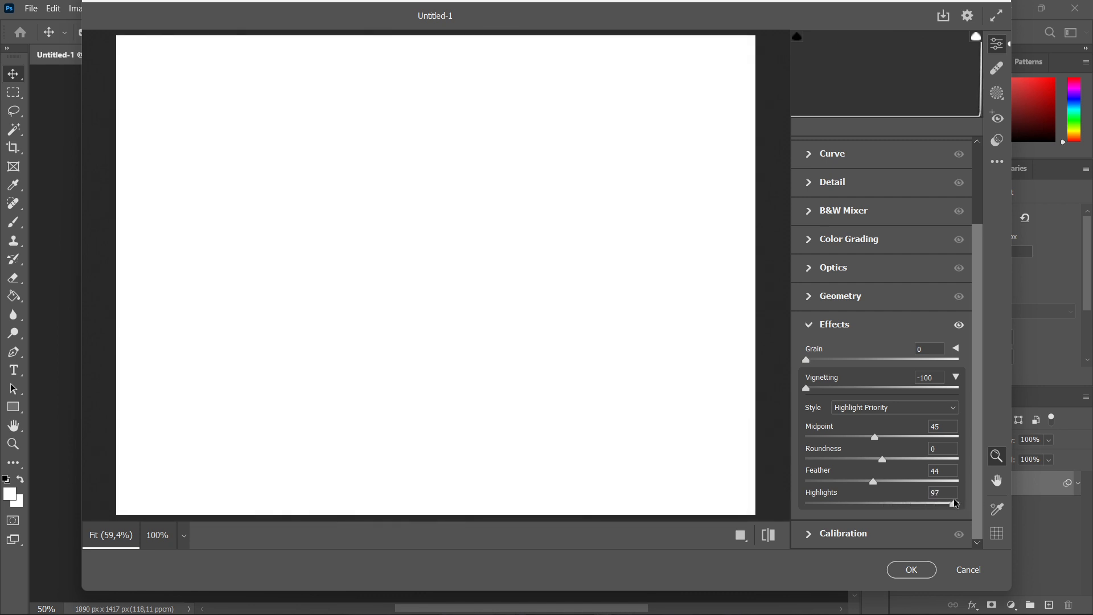
{"action": "left_click_drag", "start_coordinate": [956, 502], "coordinate": [862, 502]}
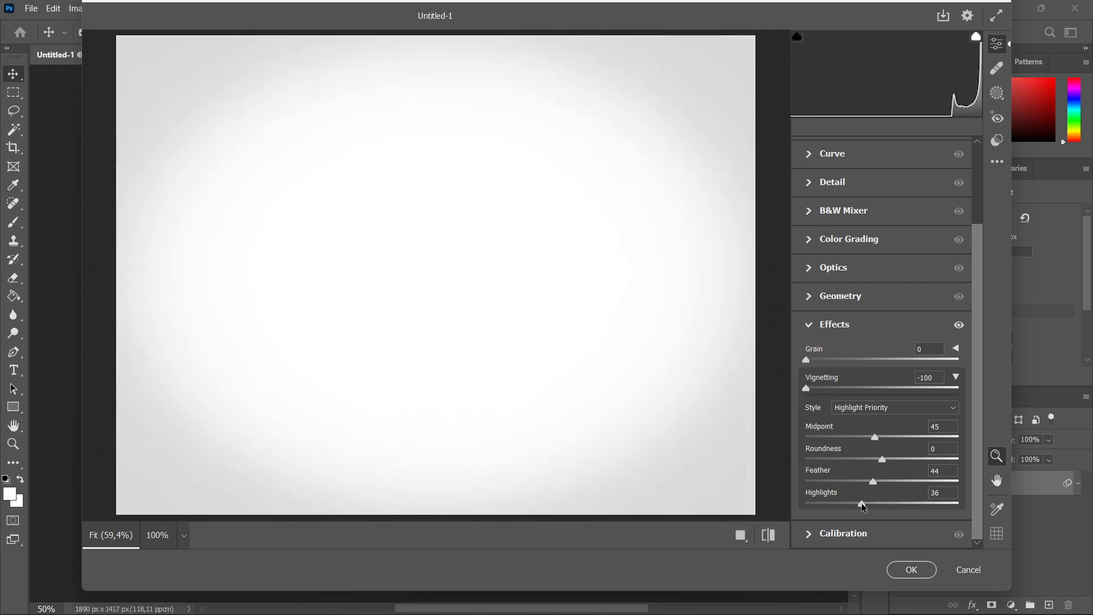
{"action": "left_click_drag", "start_coordinate": [863, 503], "coordinate": [806, 504]}
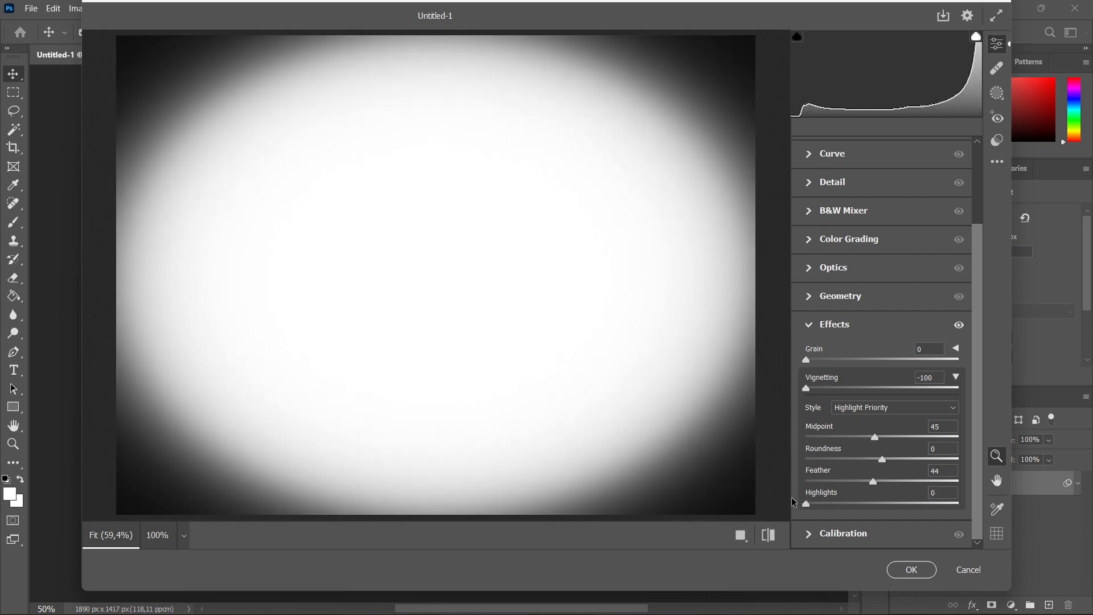
{"action": "left_click_drag", "start_coordinate": [805, 503], "coordinate": [811, 503]}
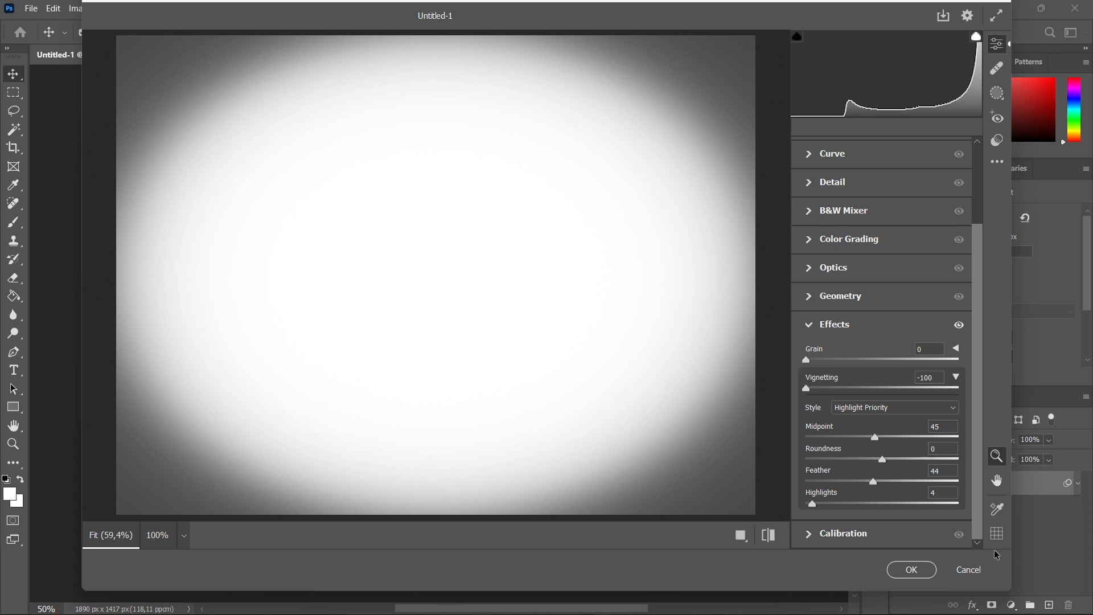
- Cancel Camera Raw and confirm discarding all vignette changes
{"action": "left_click", "coordinate": [968, 569]}
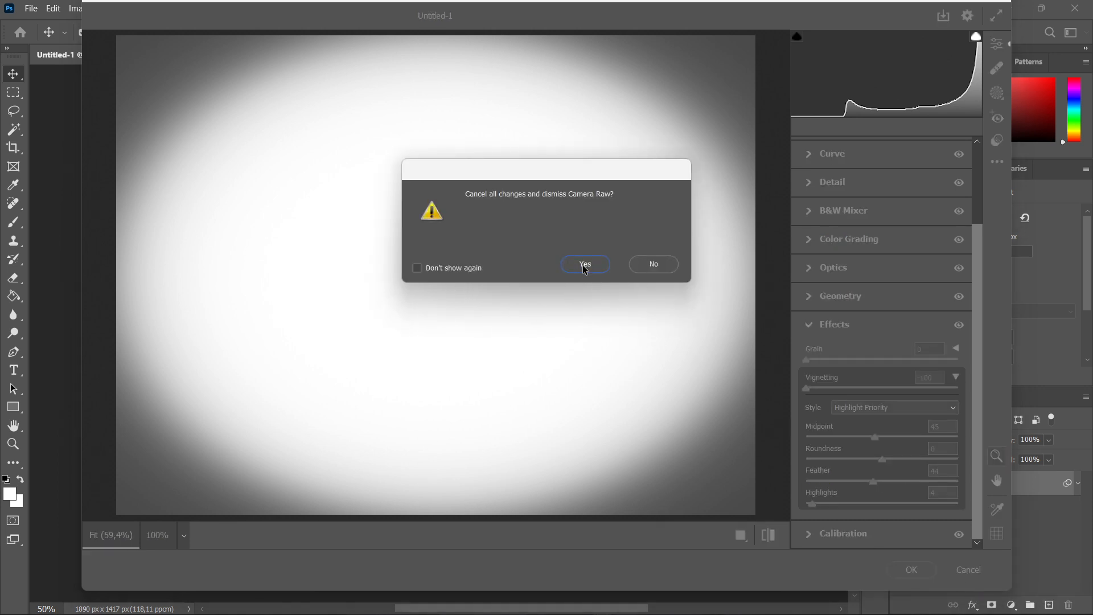
{"action": "left_click", "coordinate": [584, 265]}
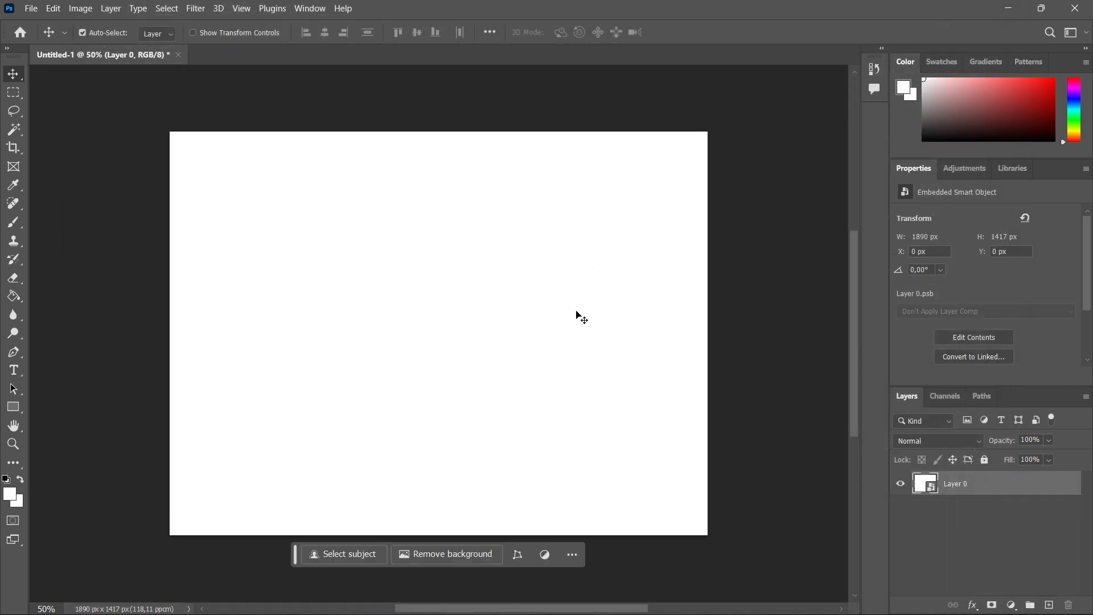
{"action": "mouse_move", "coordinate": [217, 38]}
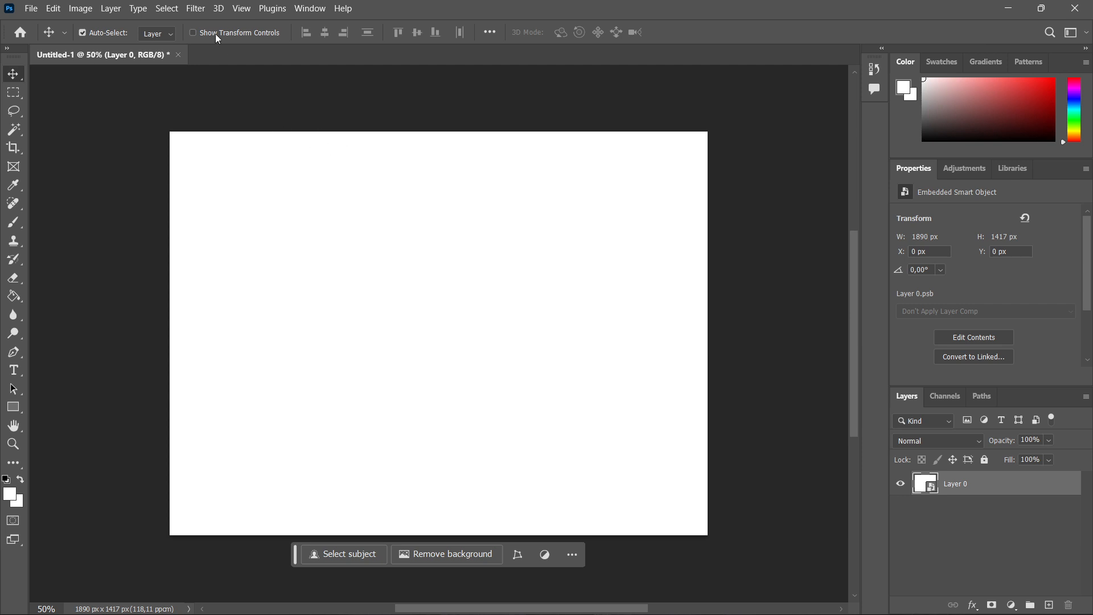
{"action": "left_click", "coordinate": [196, 8]}
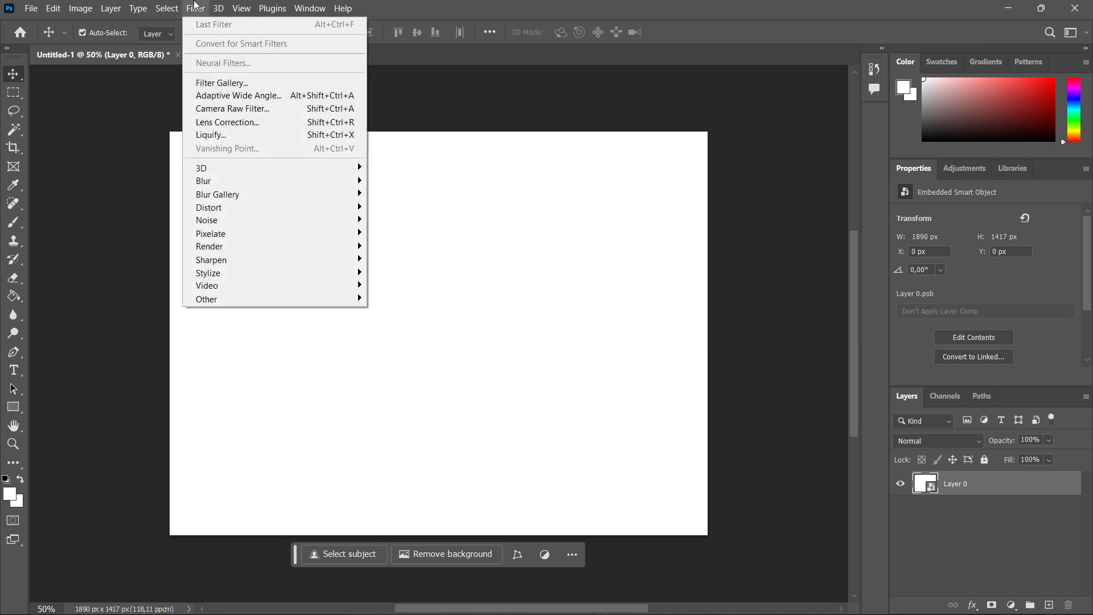
{"action": "left_click", "coordinate": [230, 112]}
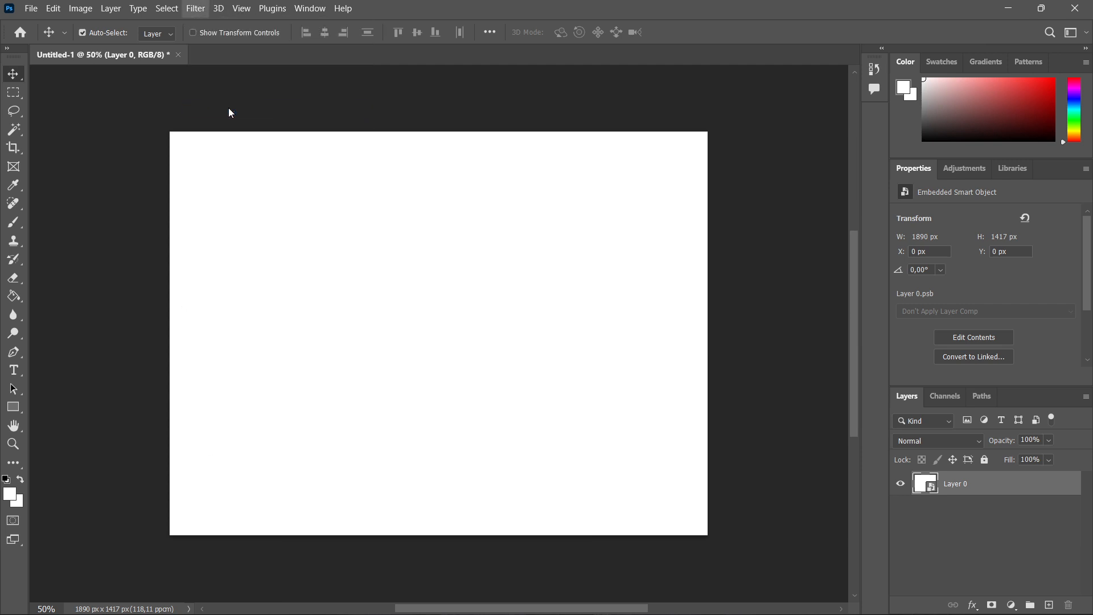
- Reopen Camera Raw on Layer 0 and start a new Radial Gradient mask in Masking
{"action": "left_click", "coordinate": [194, 9]}
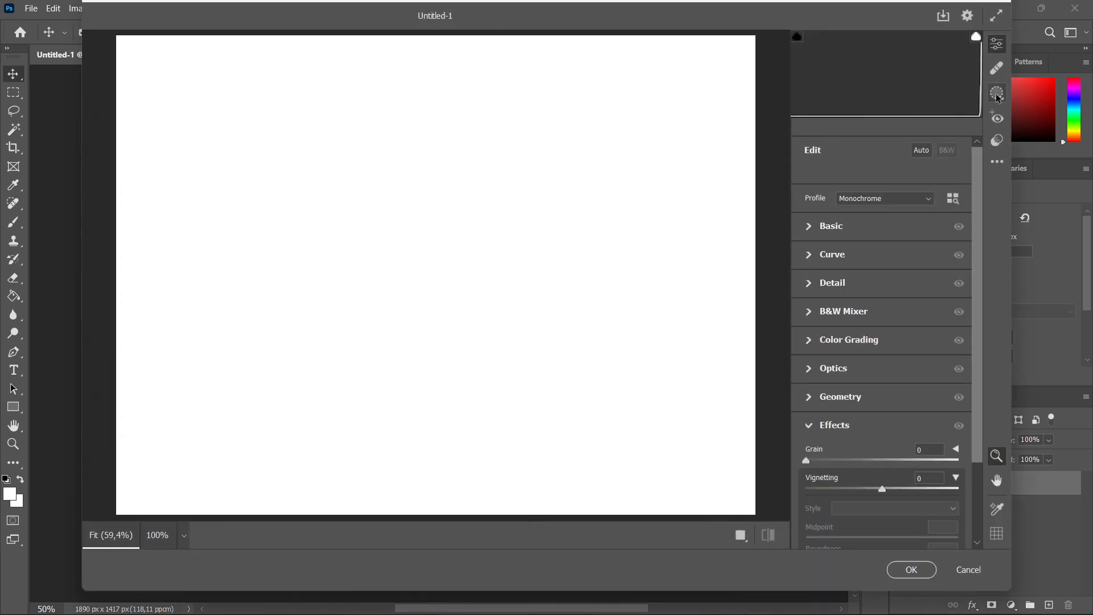
{"action": "left_click", "coordinate": [997, 92]}
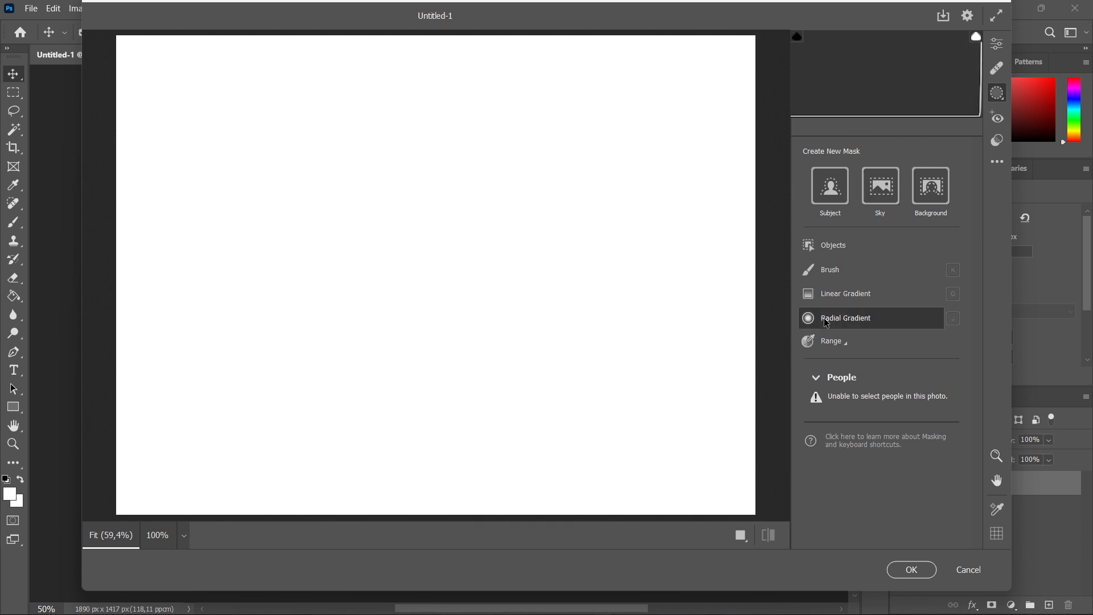
{"action": "left_click", "coordinate": [845, 318]}
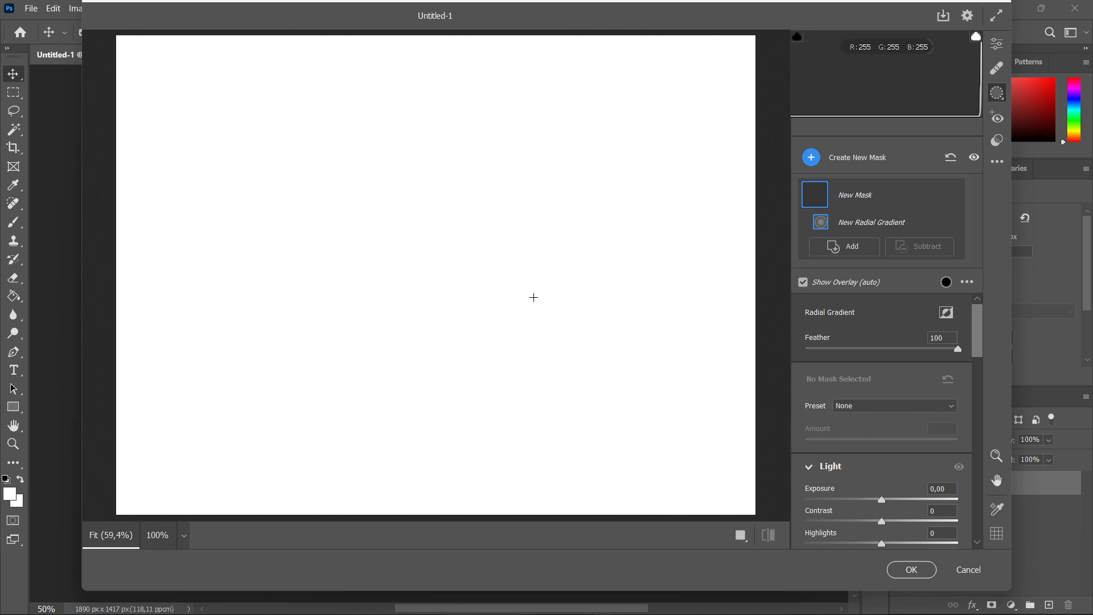
- Draw a wide elliptical radial gradient, Mask 1, centred across the canvas
{"action": "left_click_drag", "start_coordinate": [533, 298], "coordinate": [420, 239]}
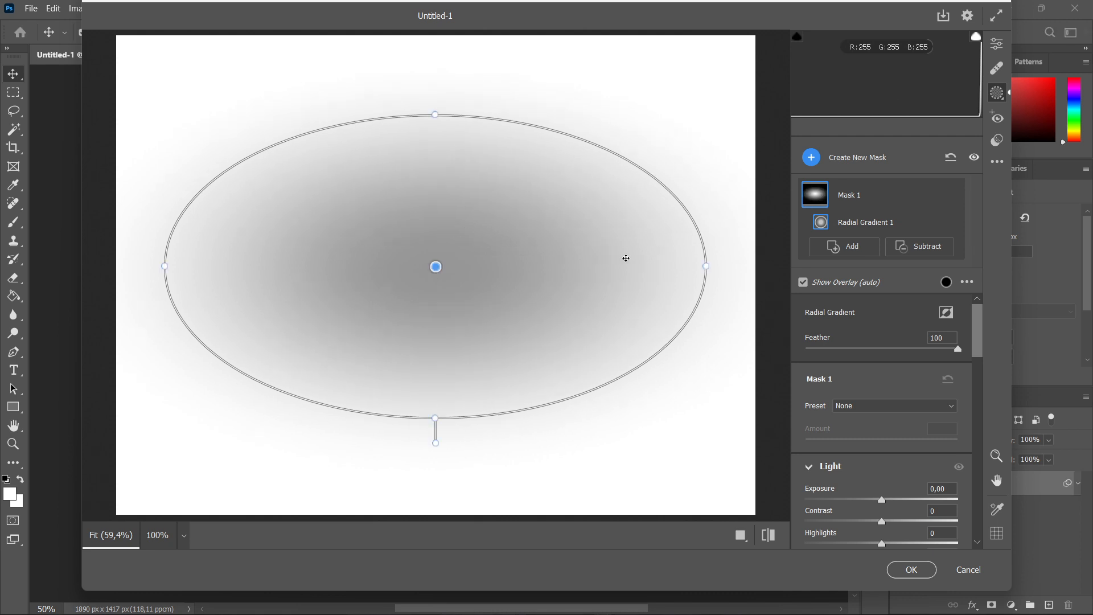
{"action": "mouse_move", "coordinate": [946, 312]}
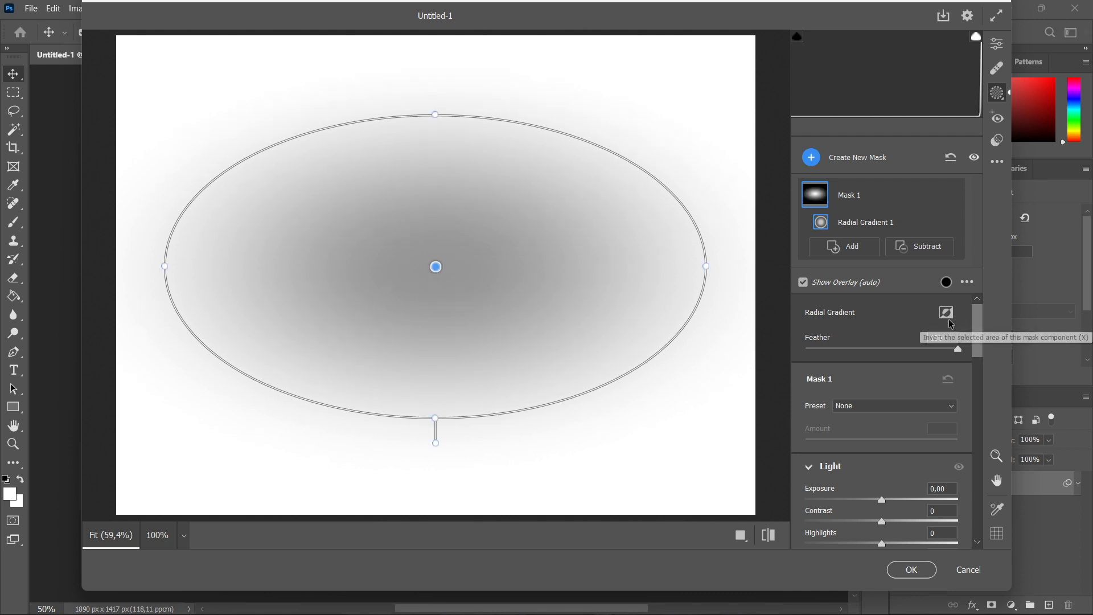
- Invert the radial gradient mask and try feather values 85, 0, 40, 43 and 30, settling at 27
{"action": "left_click", "coordinate": [947, 313]}
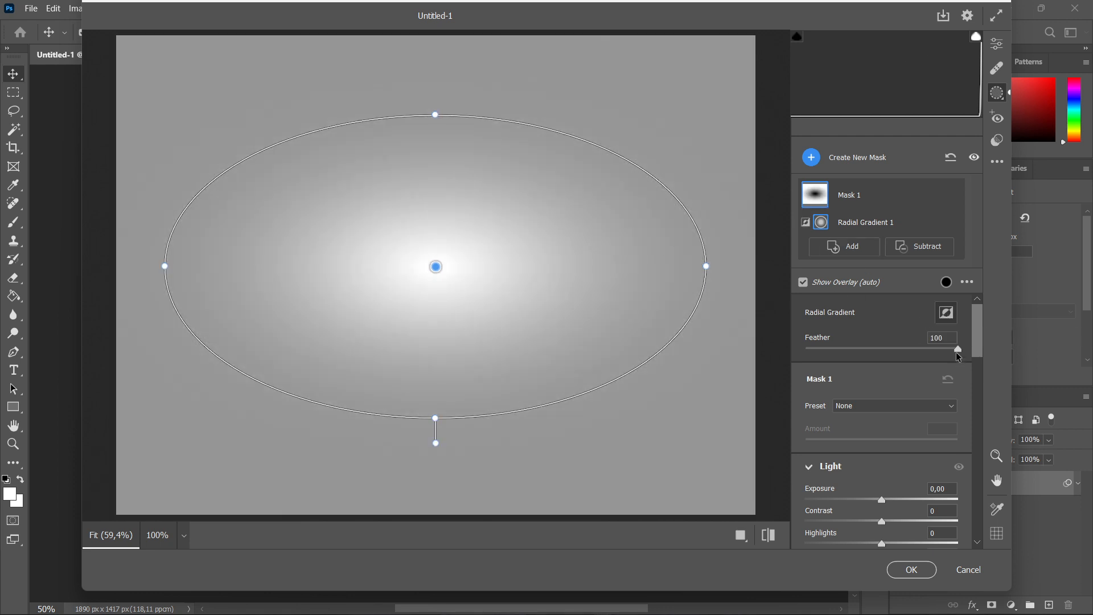
{"action": "left_click_drag", "start_coordinate": [957, 349], "coordinate": [933, 349]}
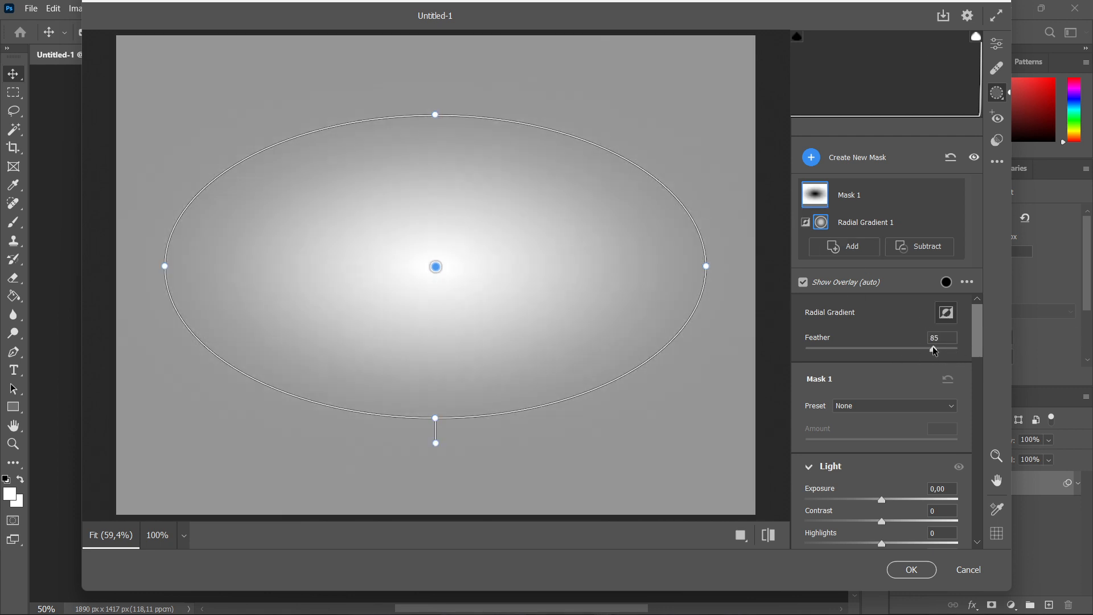
{"action": "left_click_drag", "start_coordinate": [935, 349], "coordinate": [833, 348]}
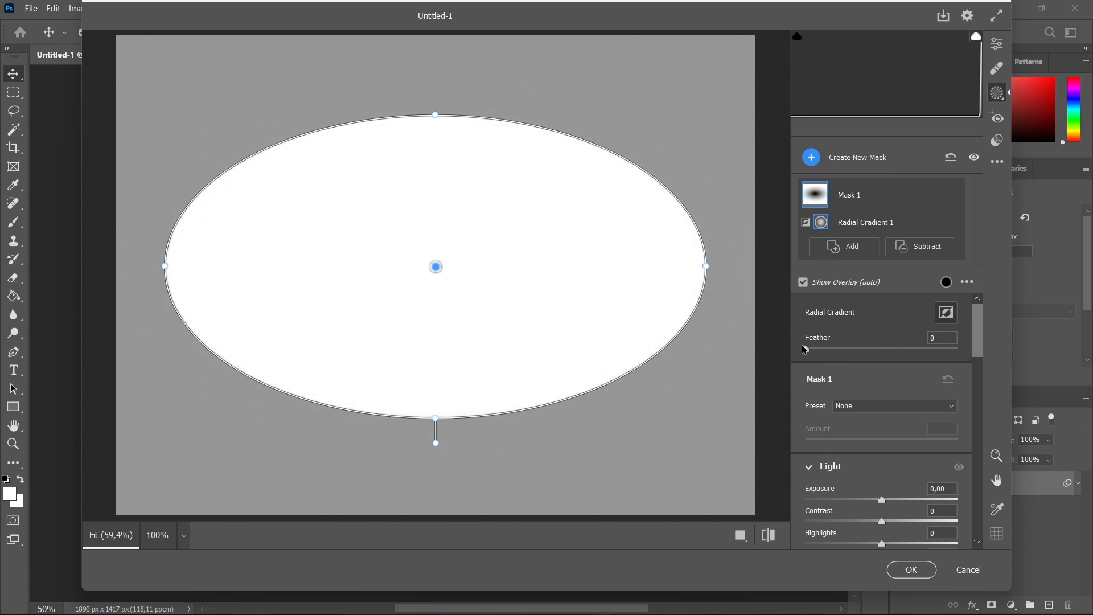
{"action": "left_click_drag", "start_coordinate": [806, 349], "coordinate": [898, 348]}
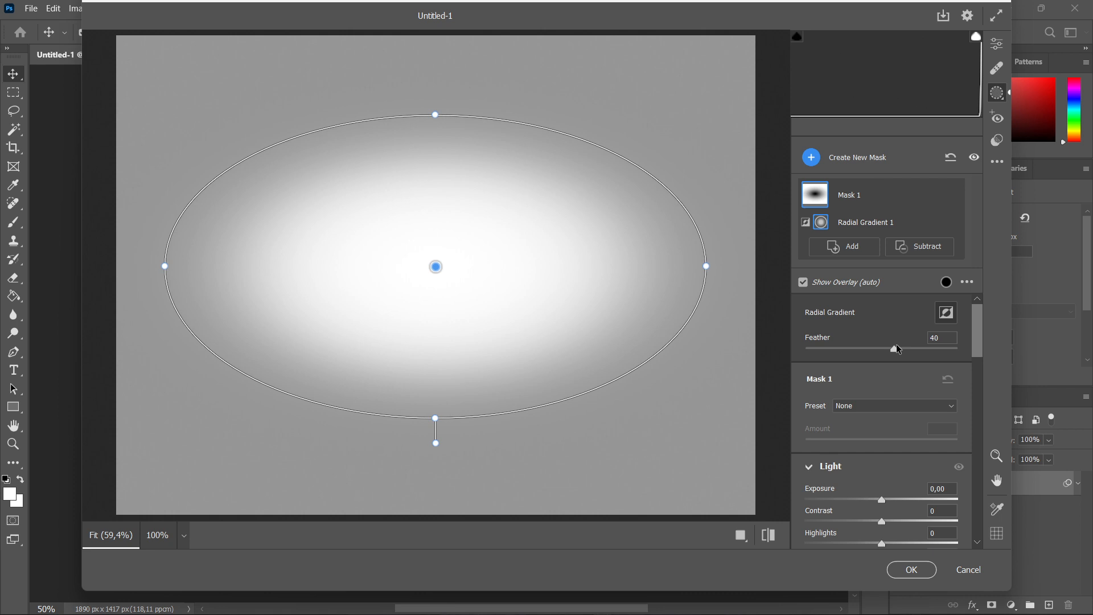
{"action": "left_click_drag", "start_coordinate": [899, 349], "coordinate": [870, 349]}
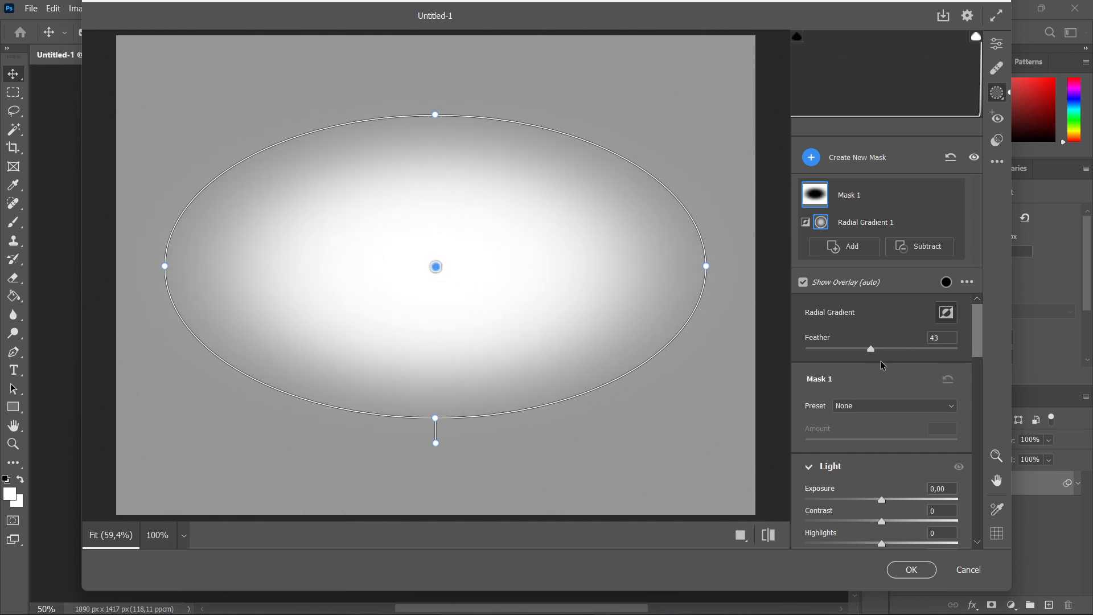
{"action": "left_click_drag", "start_coordinate": [870, 349], "coordinate": [851, 349]}
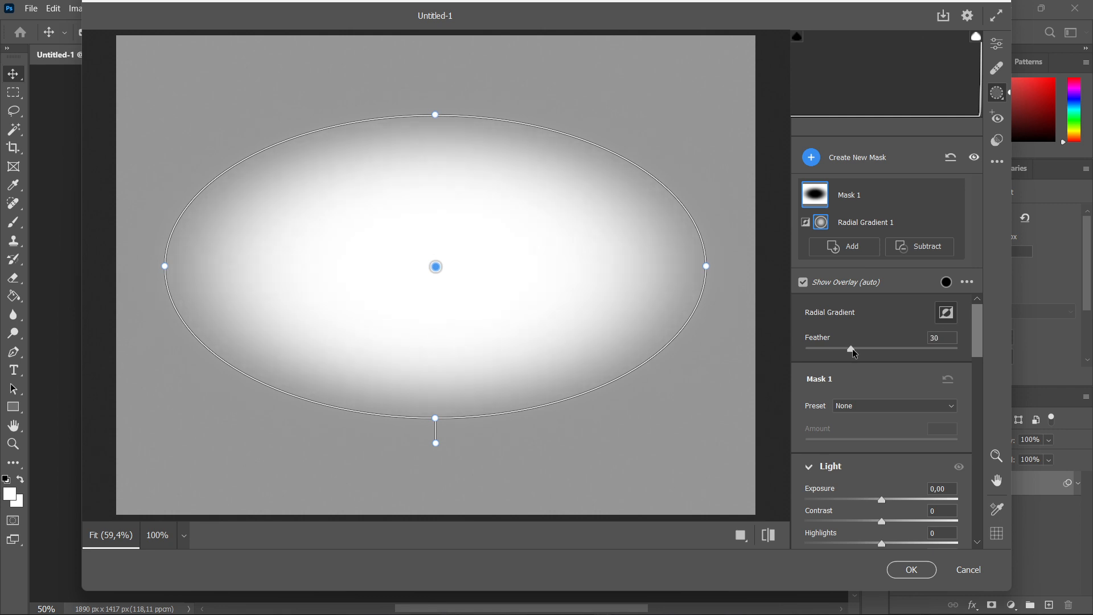
{"action": "left_click_drag", "start_coordinate": [852, 349], "coordinate": [847, 348]}
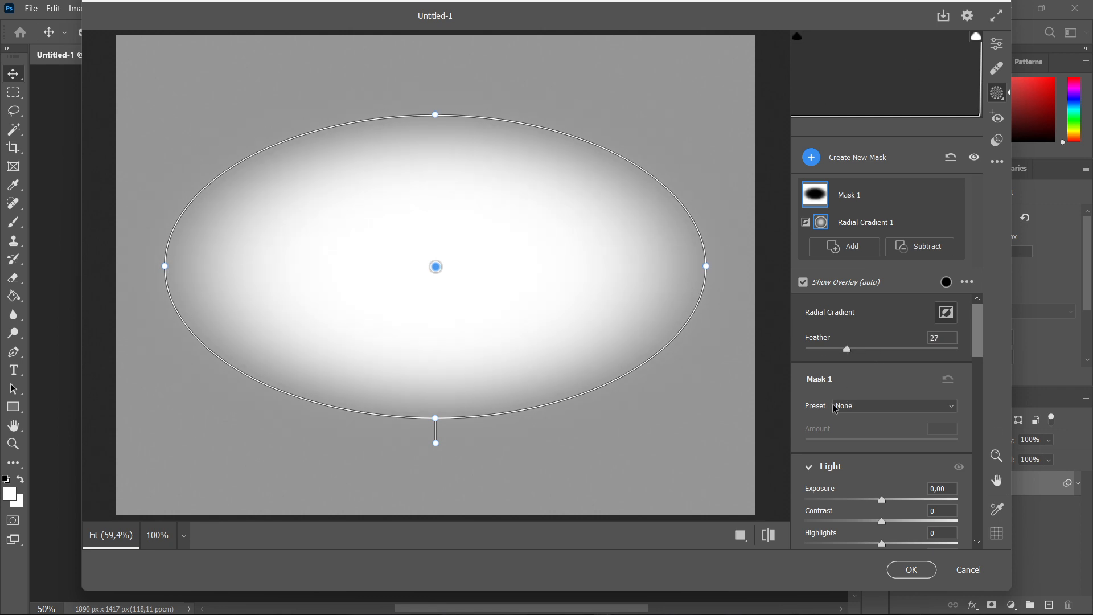
- In the Light section, set Exposure −1.90, Highlights −46, Shadows −59, Whites −61, Blacks −51
{"action": "scroll", "scroll_direction": "down", "scroll_amount": 3}
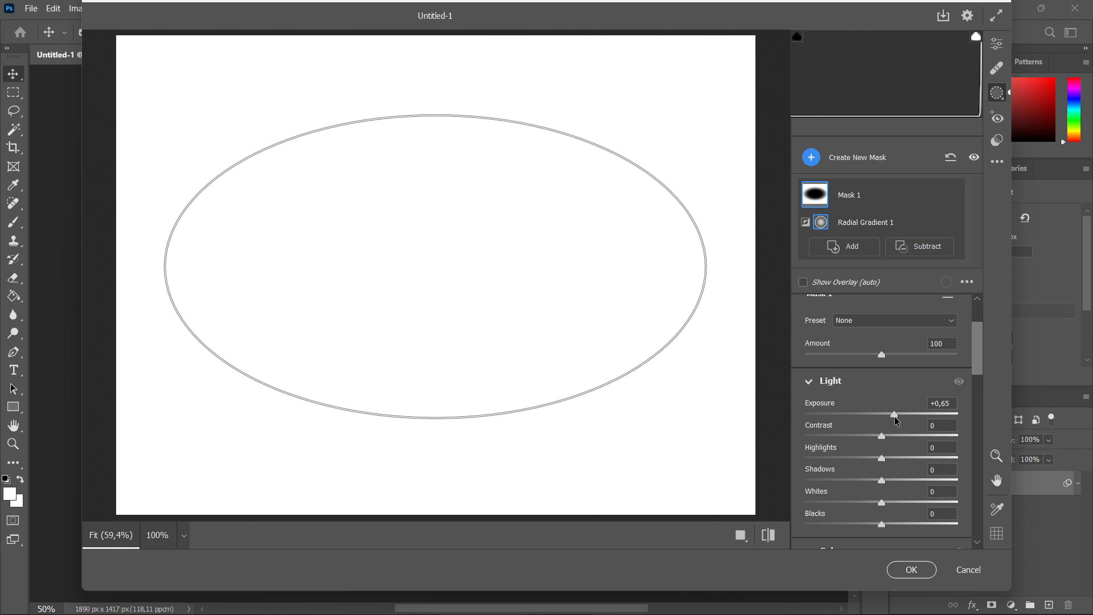
{"action": "left_click_drag", "start_coordinate": [895, 414], "coordinate": [811, 414]}
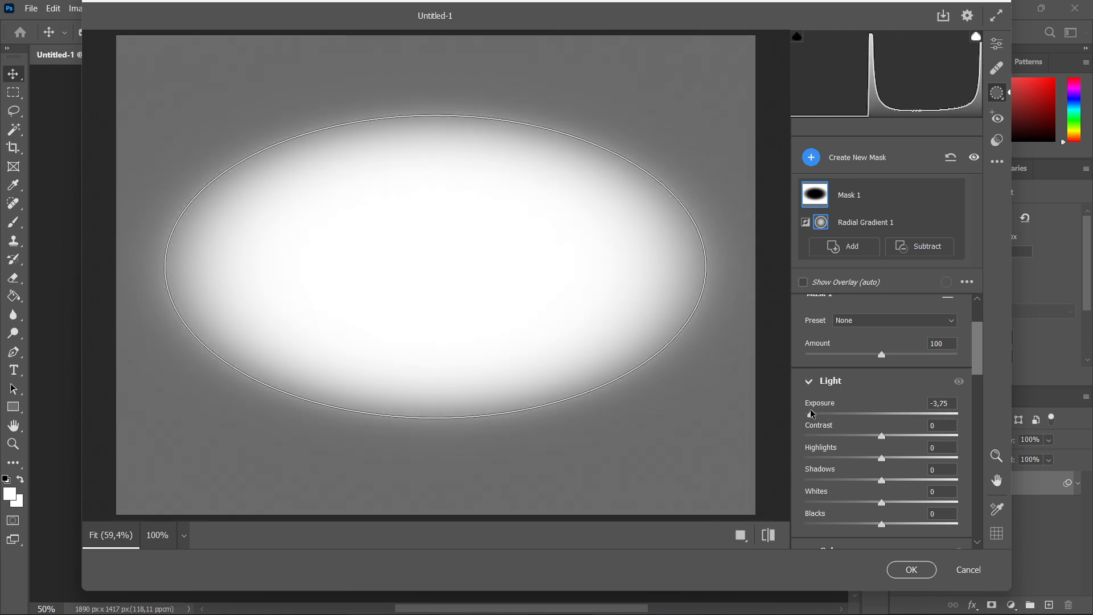
{"action": "left_click_drag", "start_coordinate": [811, 413], "coordinate": [867, 412]}
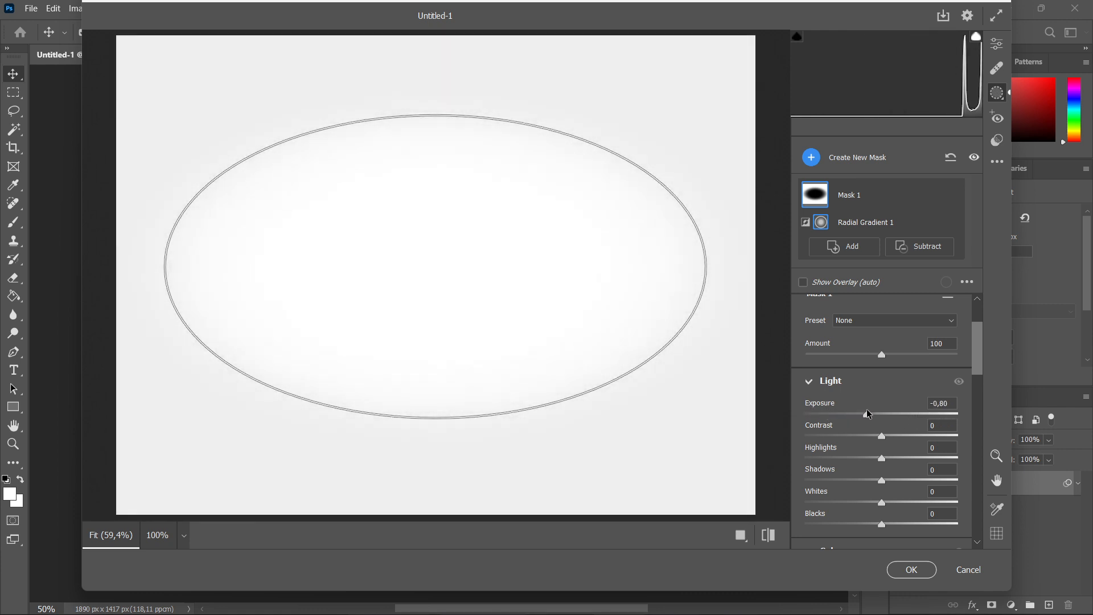
{"action": "left_click_drag", "start_coordinate": [868, 414], "coordinate": [885, 413]}
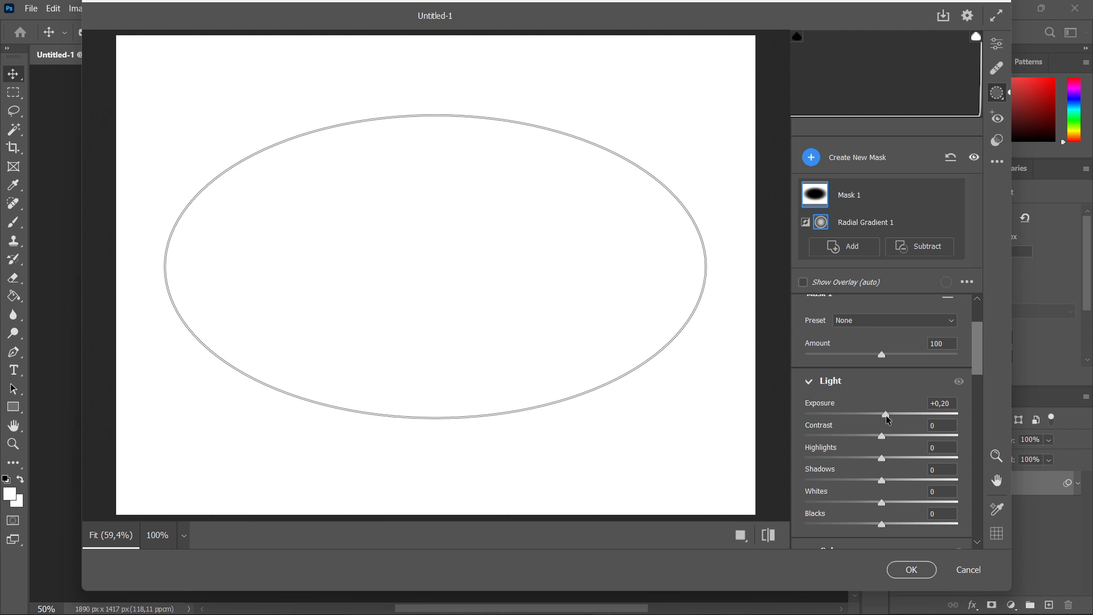
{"action": "left_click_drag", "start_coordinate": [886, 413], "coordinate": [839, 414]}
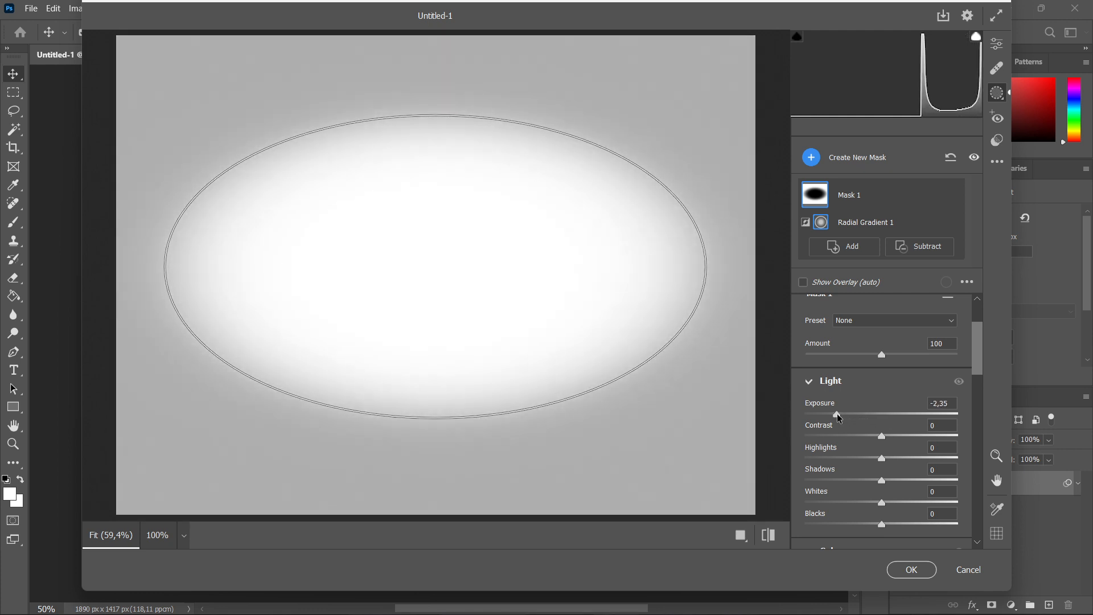
{"action": "left_click_drag", "start_coordinate": [841, 415], "coordinate": [852, 415]}
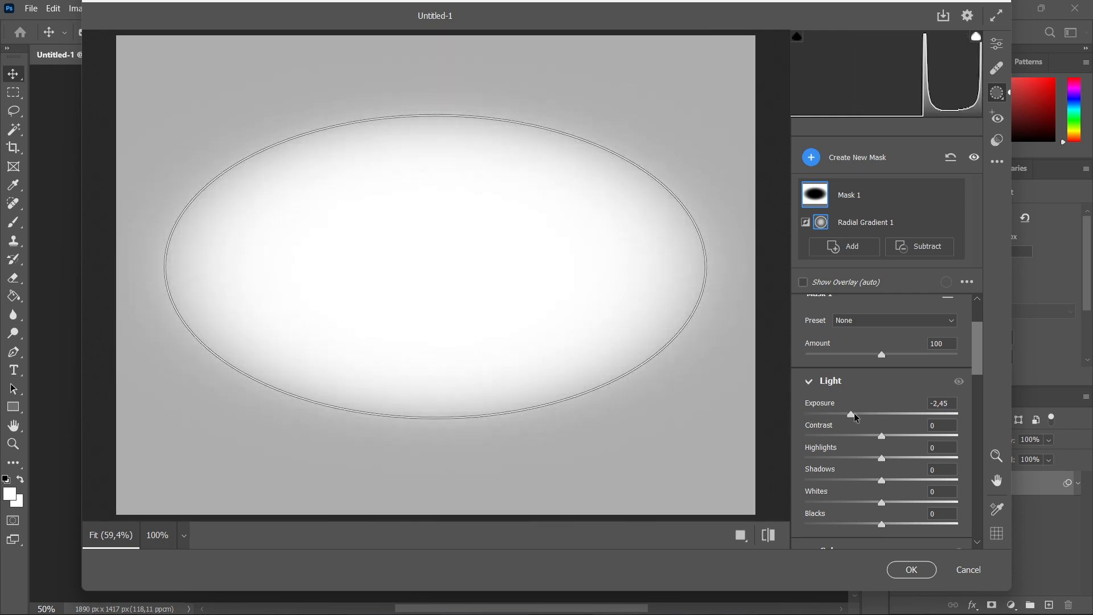
{"action": "left_click_drag", "start_coordinate": [850, 414], "coordinate": [882, 414]}
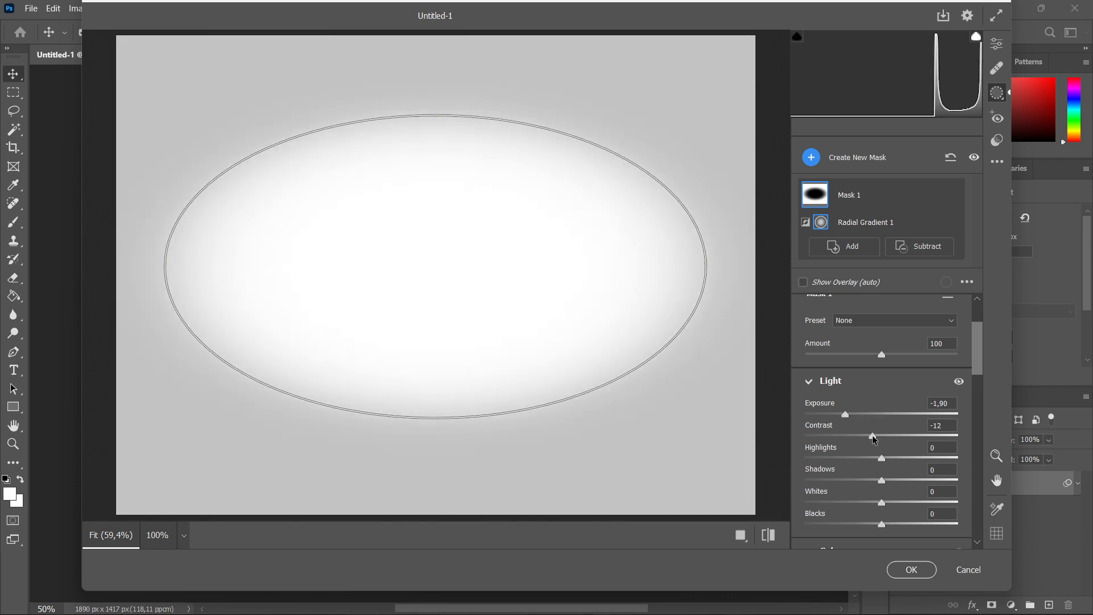
{"action": "left_click_drag", "start_coordinate": [872, 434], "coordinate": [944, 434]}
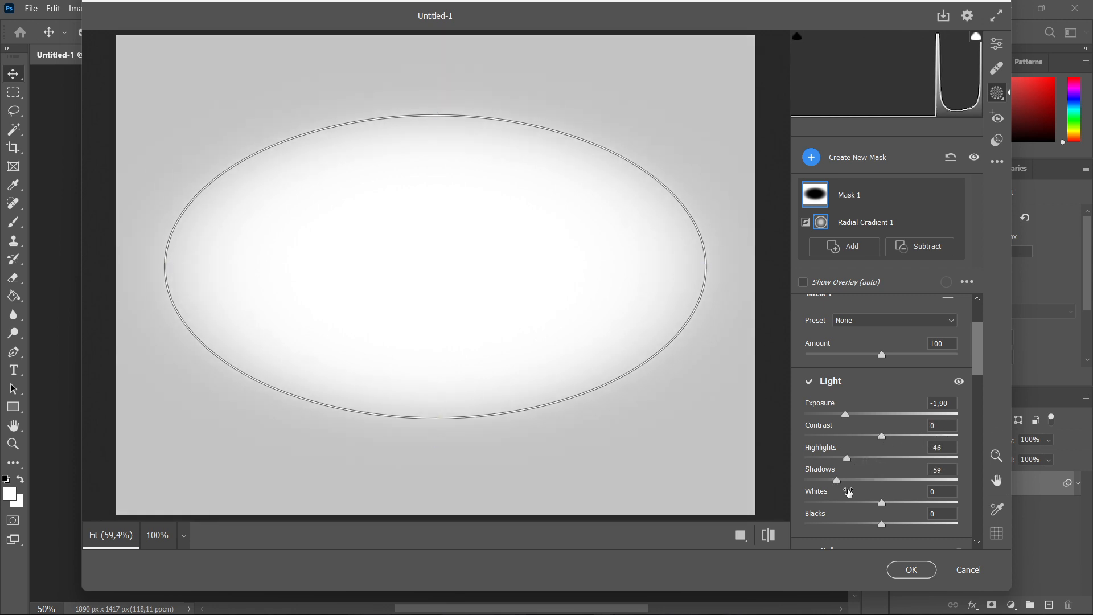
{"action": "left_click_drag", "start_coordinate": [882, 502], "coordinate": [848, 503]}
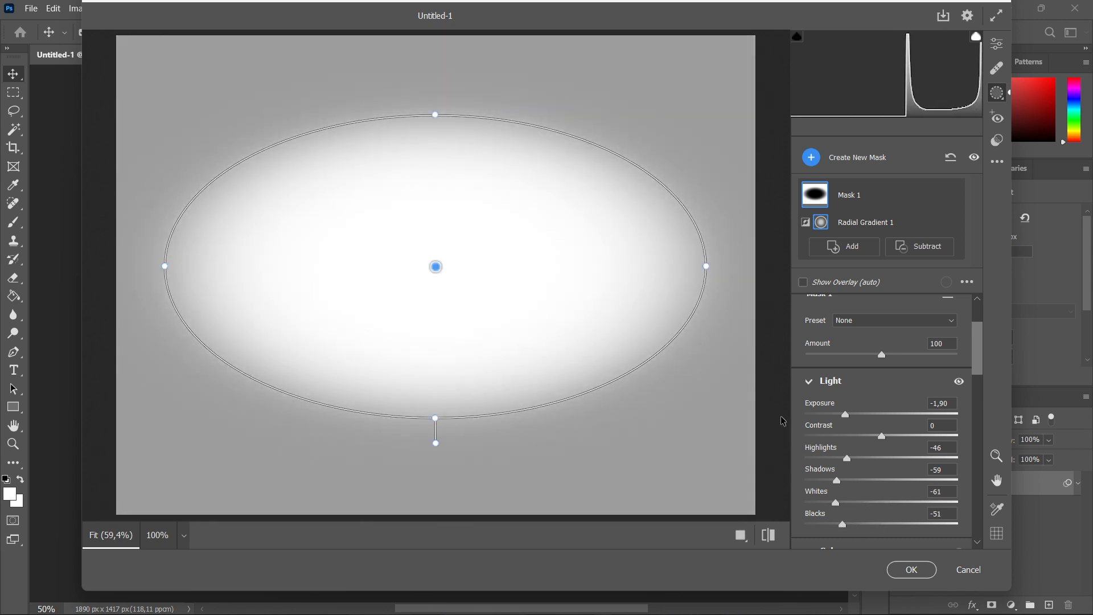
{"action": "scroll", "scroll_direction": "down", "scroll_amount": 3}
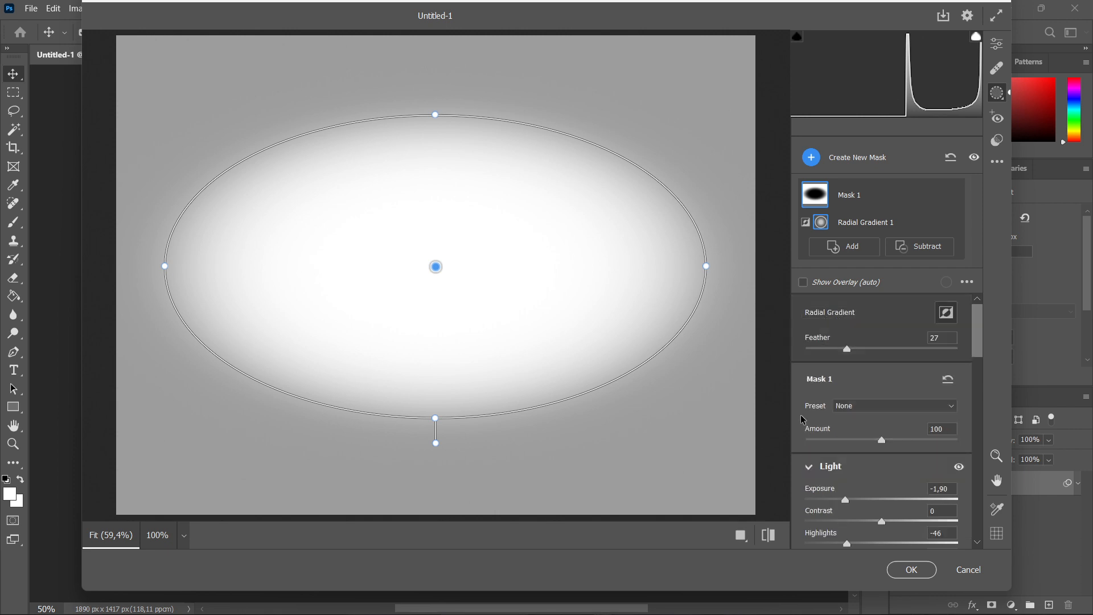
{"action": "mouse_move", "coordinate": [490, 146]}
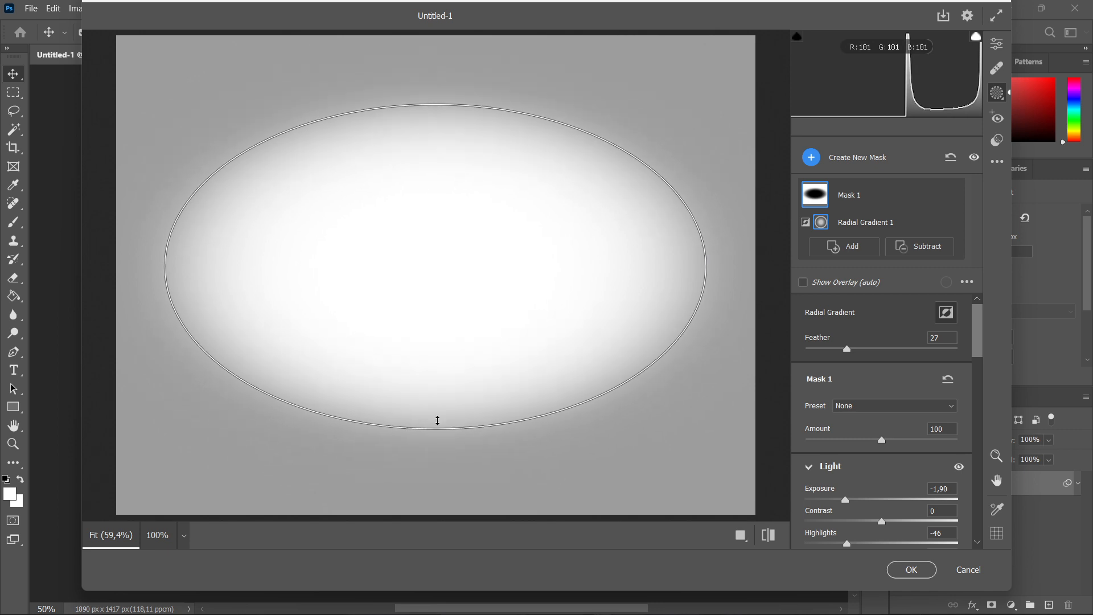
- Drag the radial gradient's handles into a narrow upright oval and move it near centre
{"action": "left_click_drag", "start_coordinate": [438, 420], "coordinate": [453, 442]}
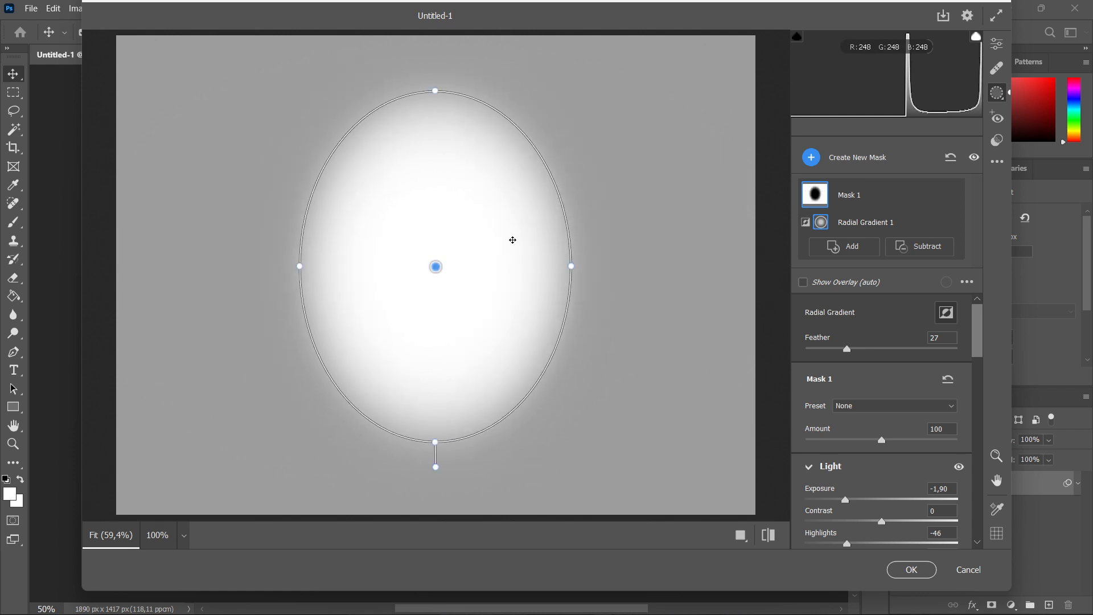
{"action": "left_click_drag", "start_coordinate": [435, 266], "coordinate": [523, 252]}
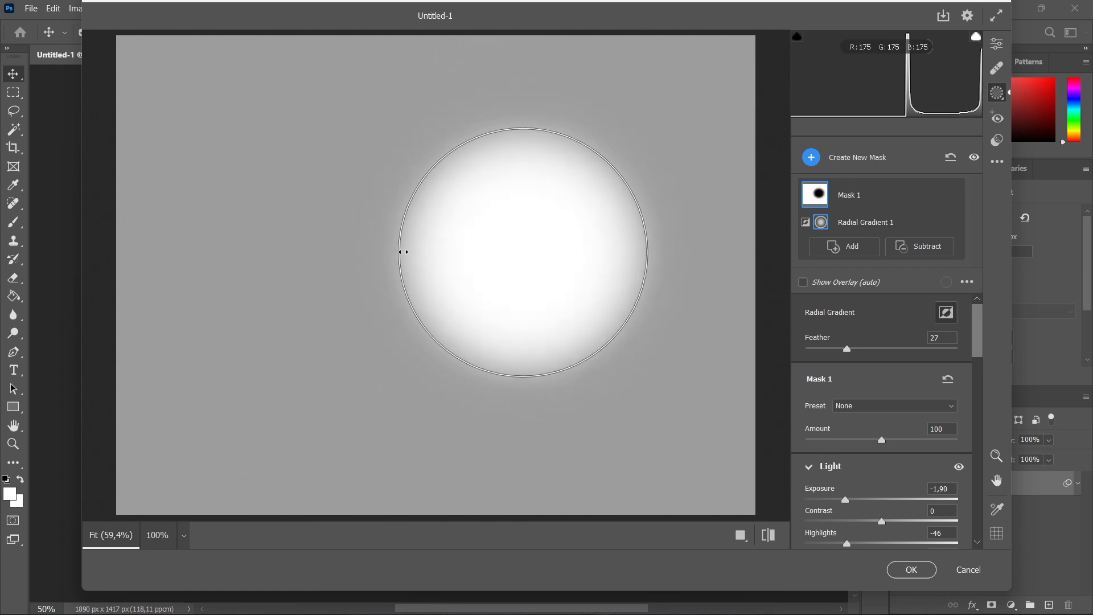
{"action": "left_click_drag", "start_coordinate": [520, 251], "coordinate": [436, 251]}
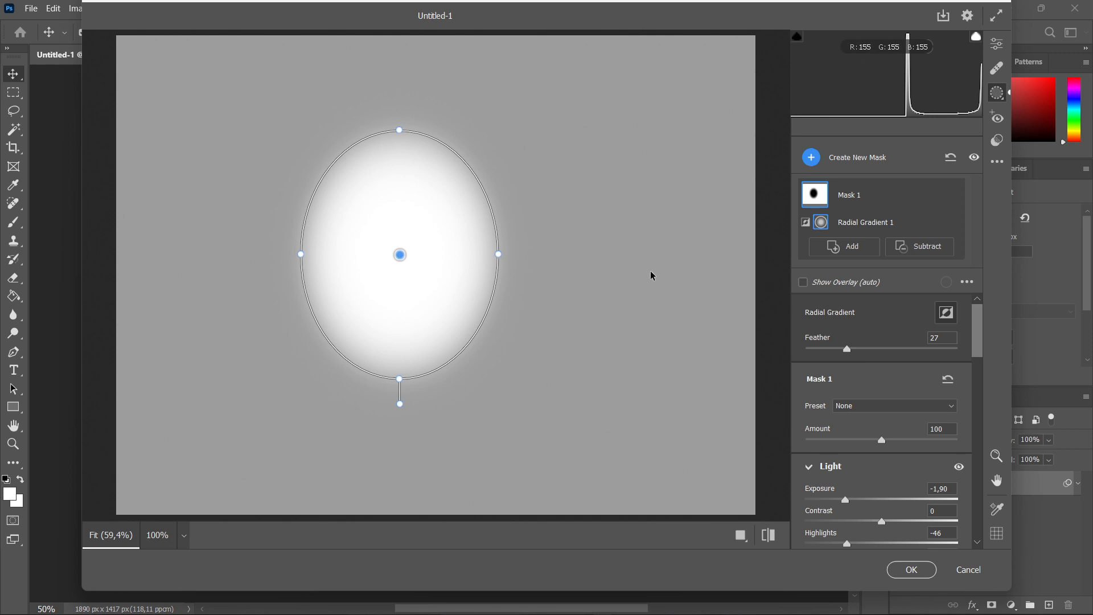
{"action": "left_click_drag", "start_coordinate": [400, 255], "coordinate": [482, 240]}
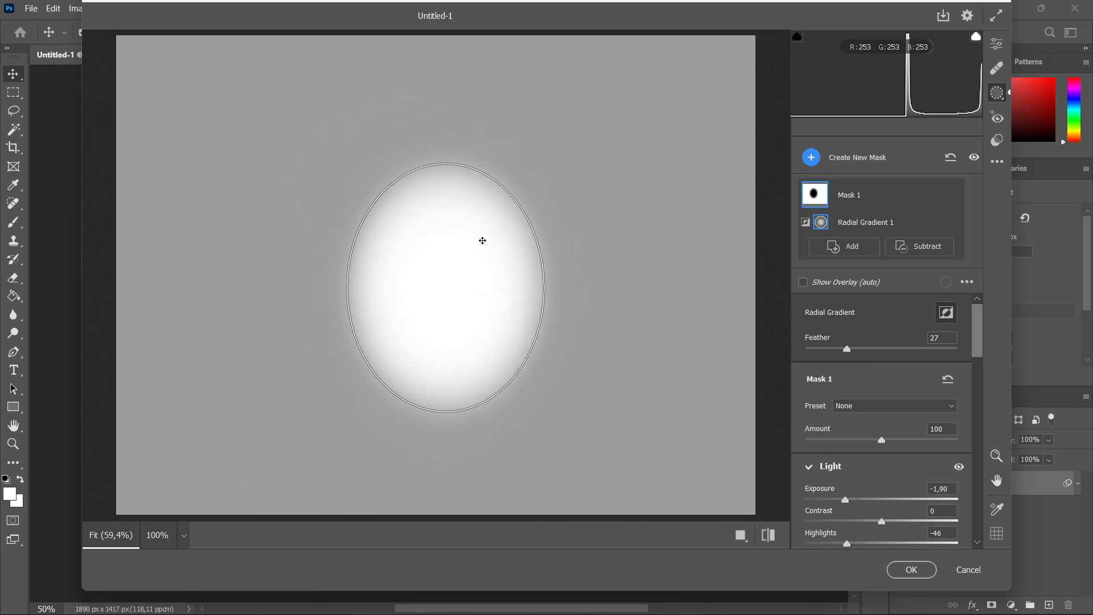
{"action": "left_click_drag", "start_coordinate": [483, 240], "coordinate": [509, 254]}
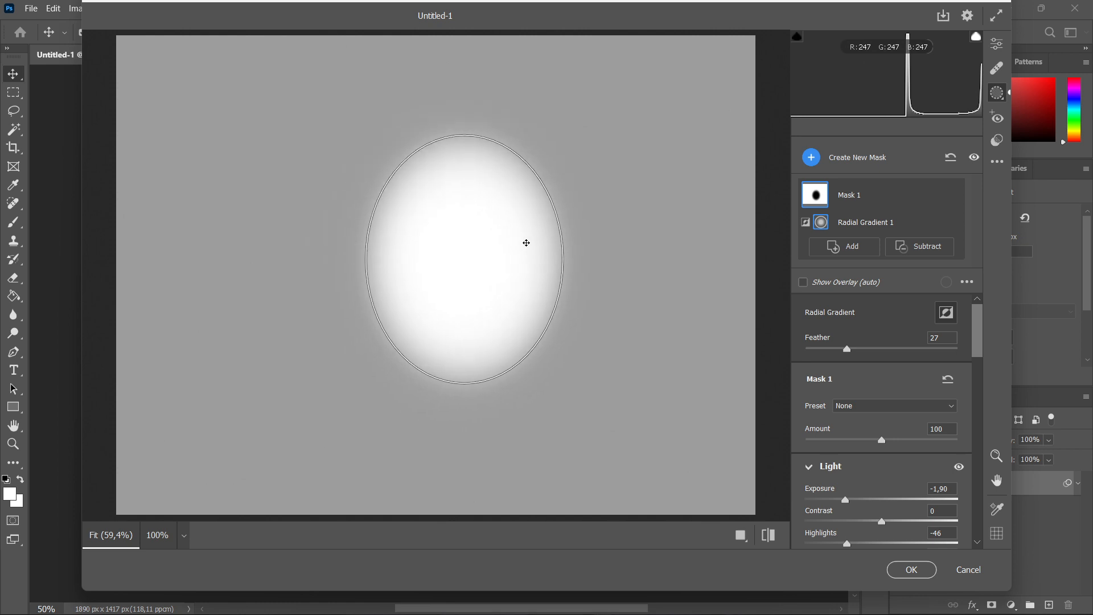
{"action": "left_click", "coordinate": [457, 258]}
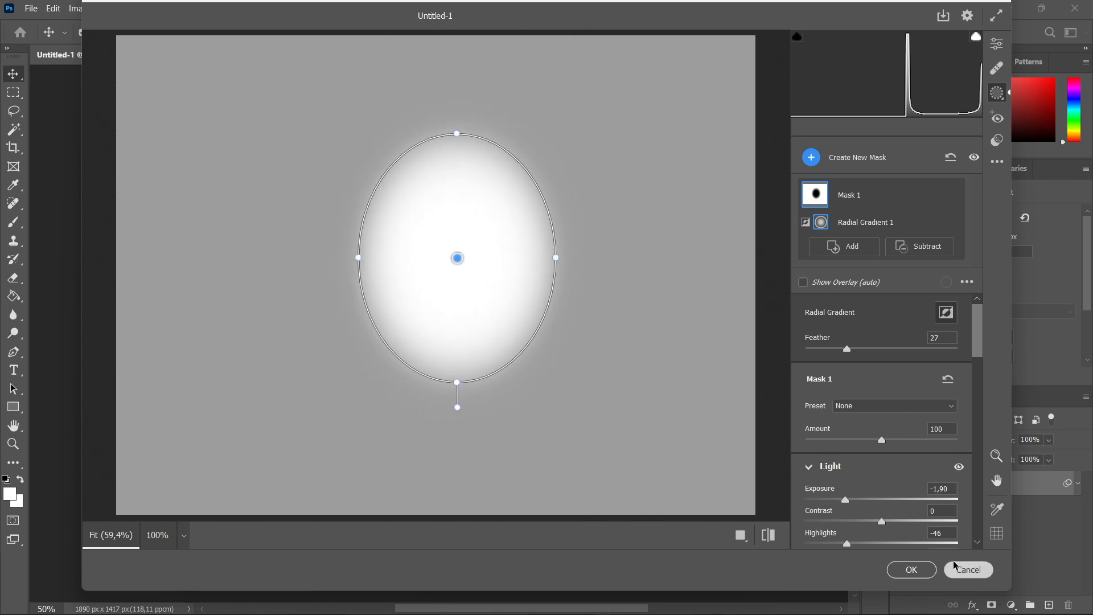